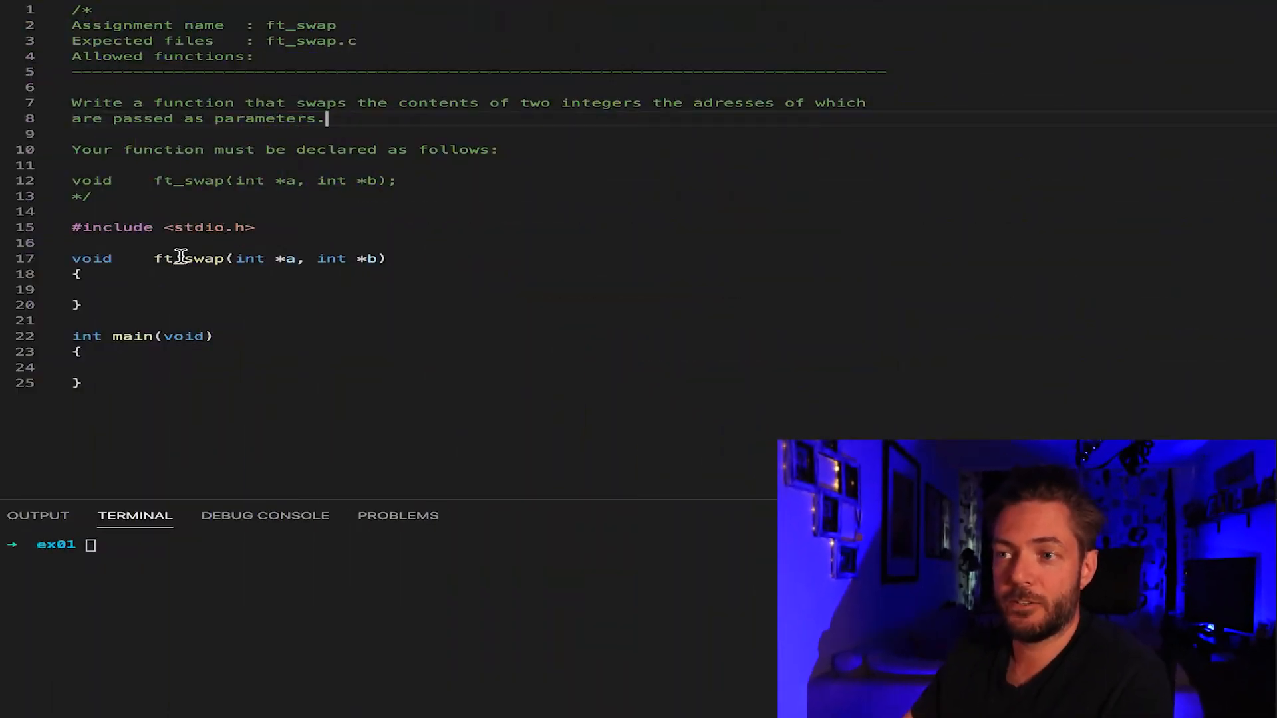
pyautogui.moveTo(156, 275)
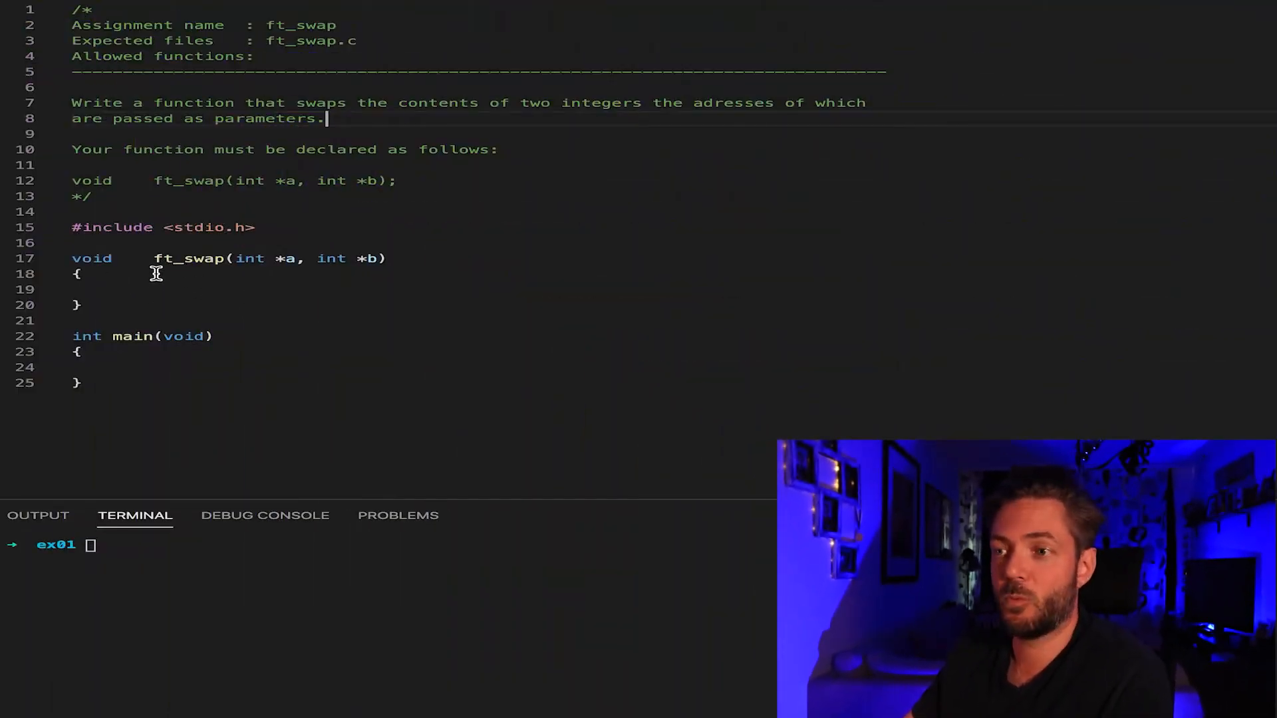
pyautogui.moveTo(172, 364)
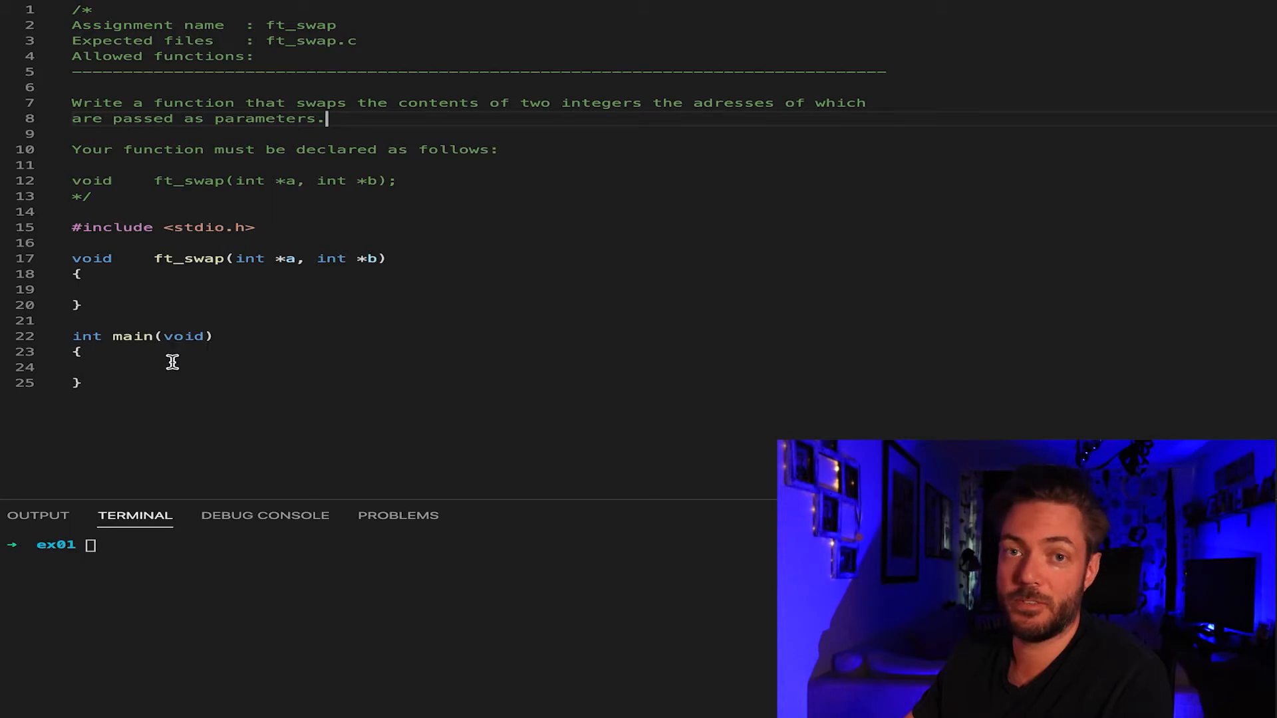
pyautogui.moveTo(186, 355)
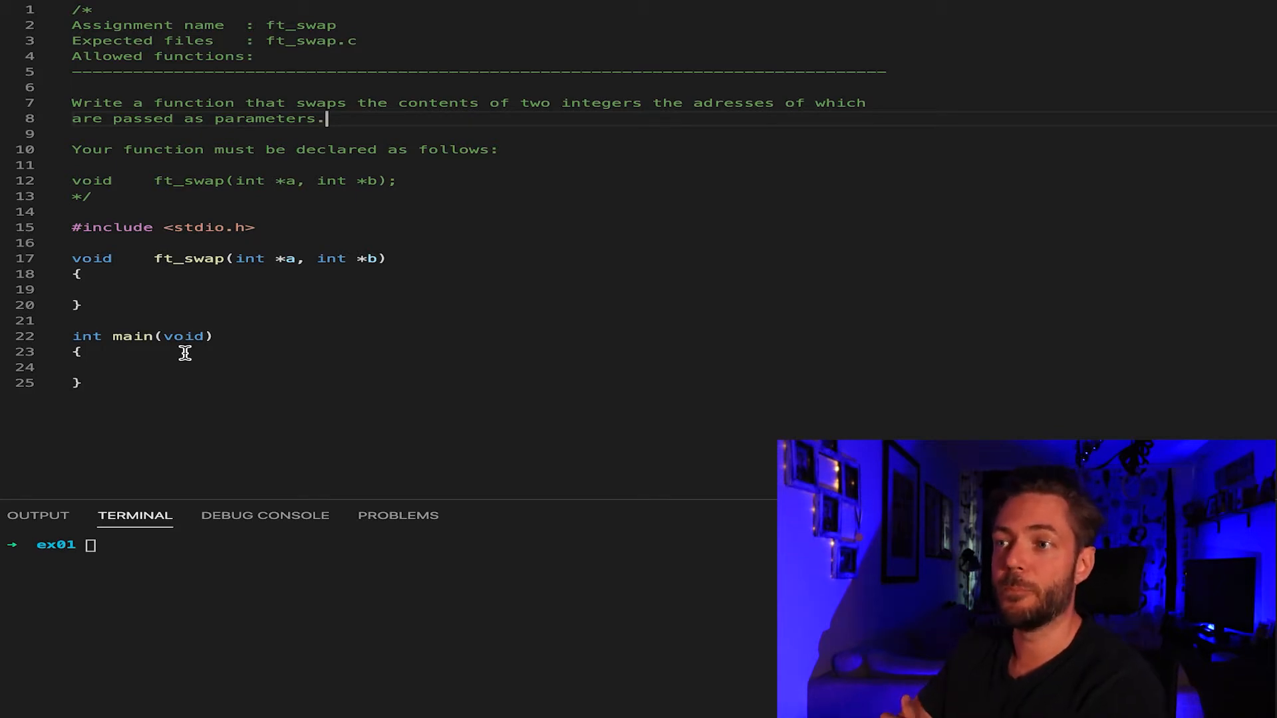
pyautogui.moveTo(173, 185)
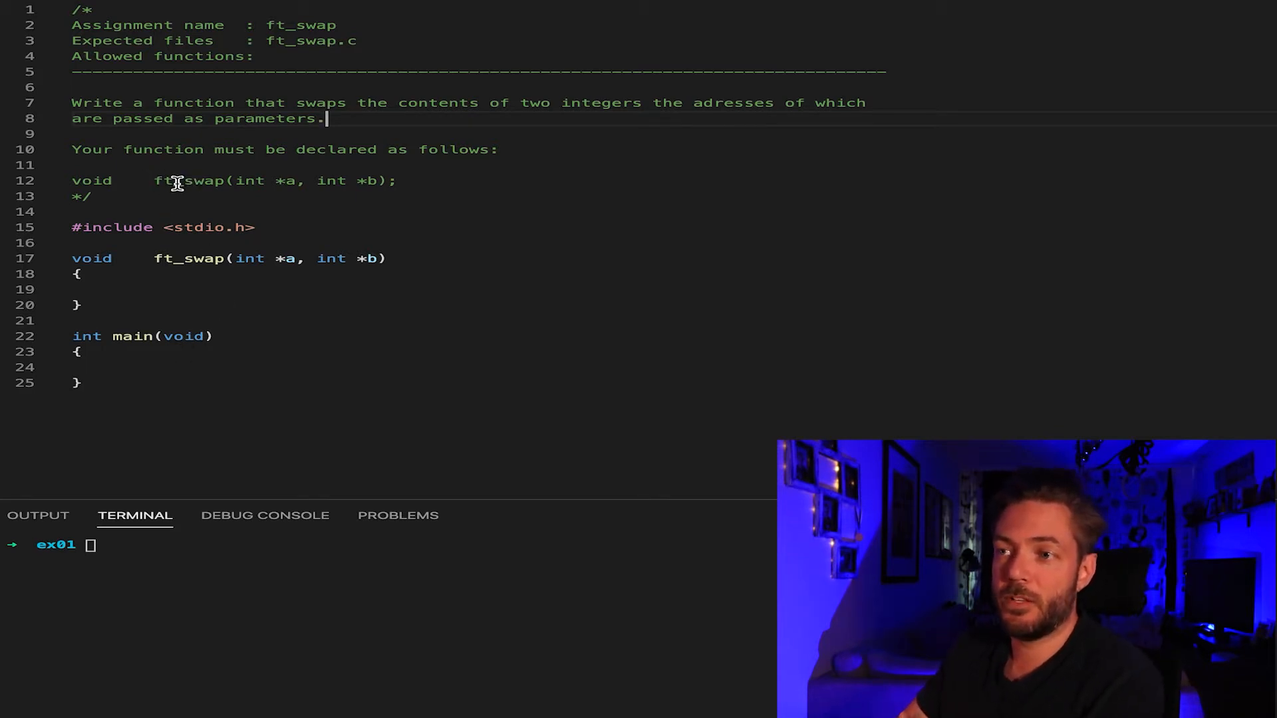
# - Declare 'int tmp;' in ft_swap and store *a into tmp, highlighting where parameter a is used
pyautogui.moveTo(163, 180); pyautogui.dragTo(396, 180)
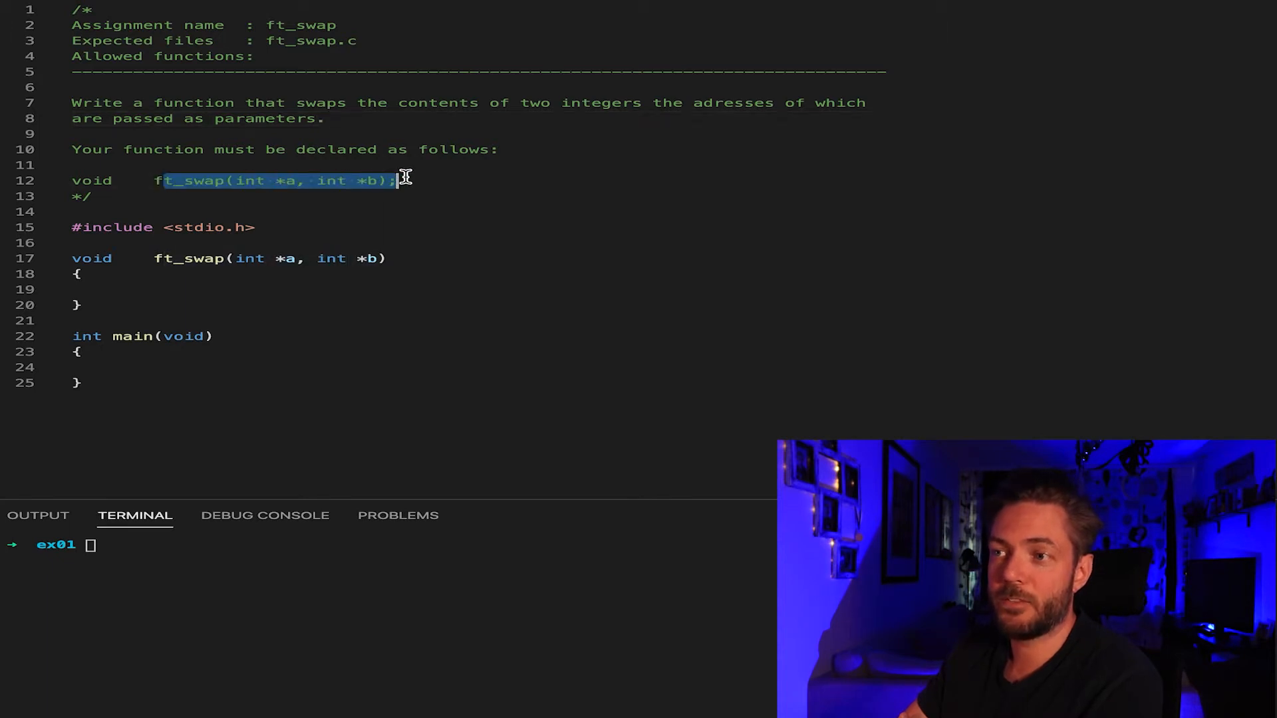
pyautogui.moveTo(293, 258)
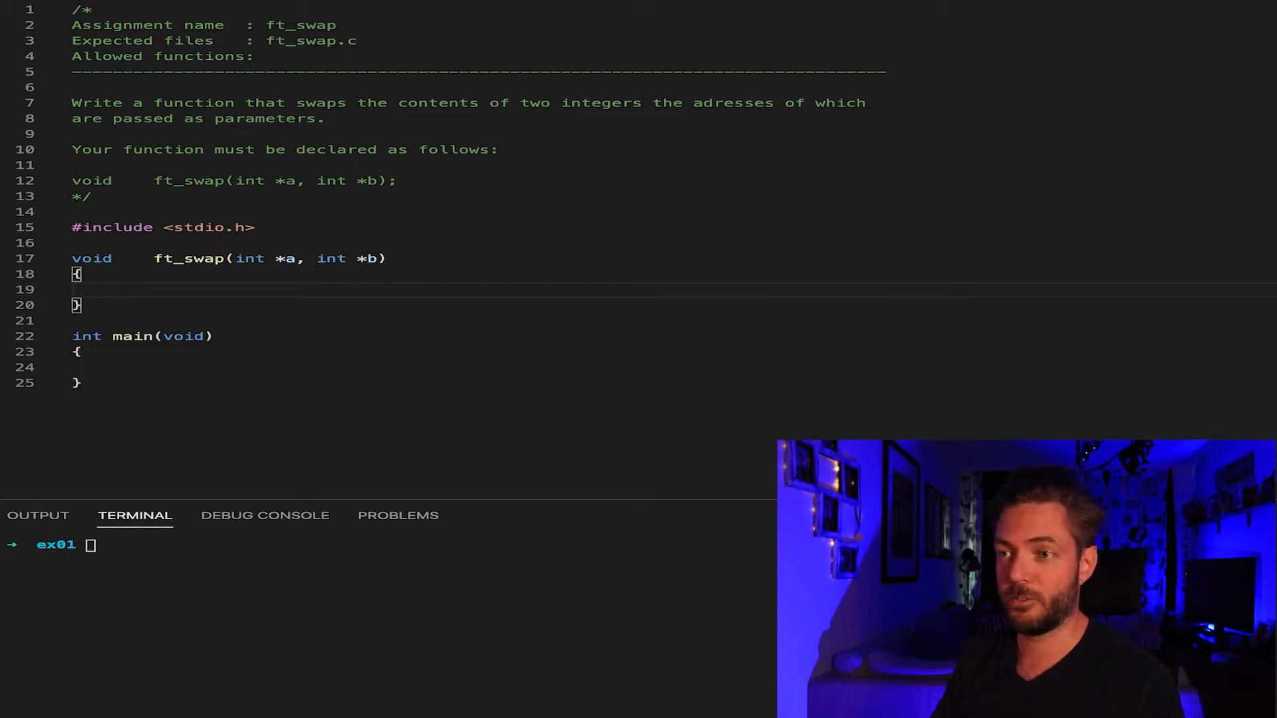
pyautogui.write('int tmp;')
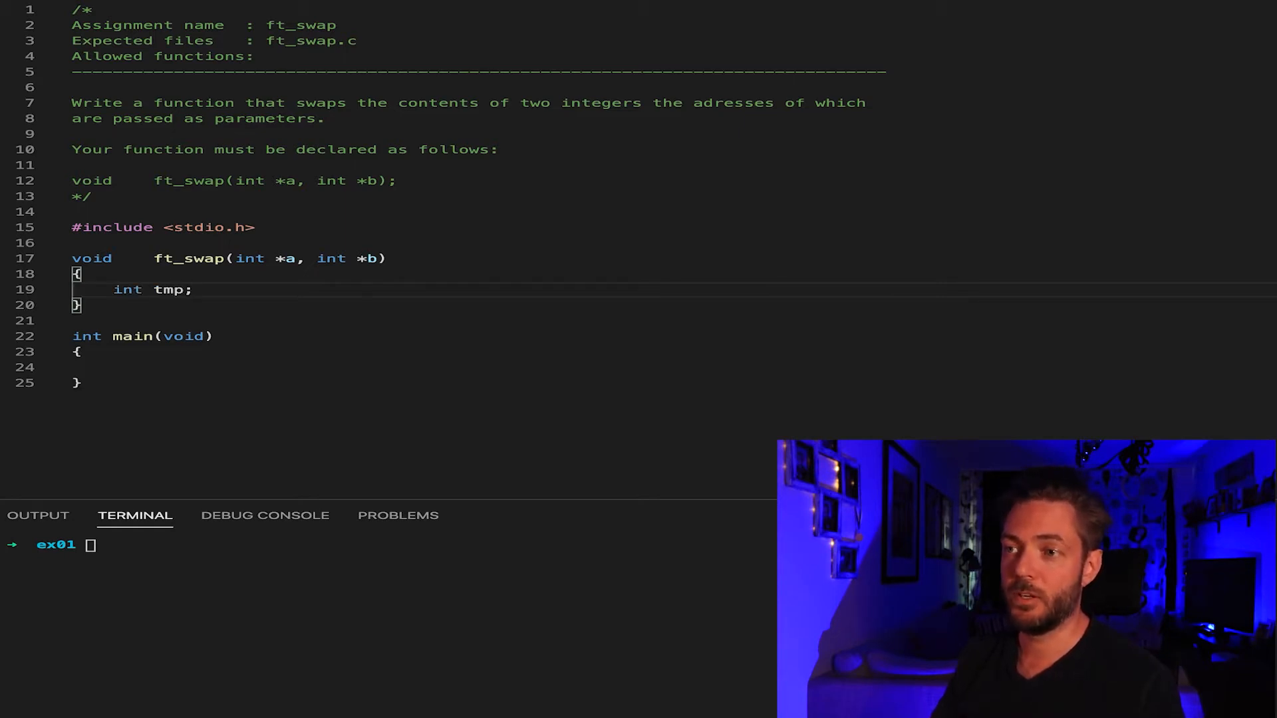
pyautogui.press('Enter')
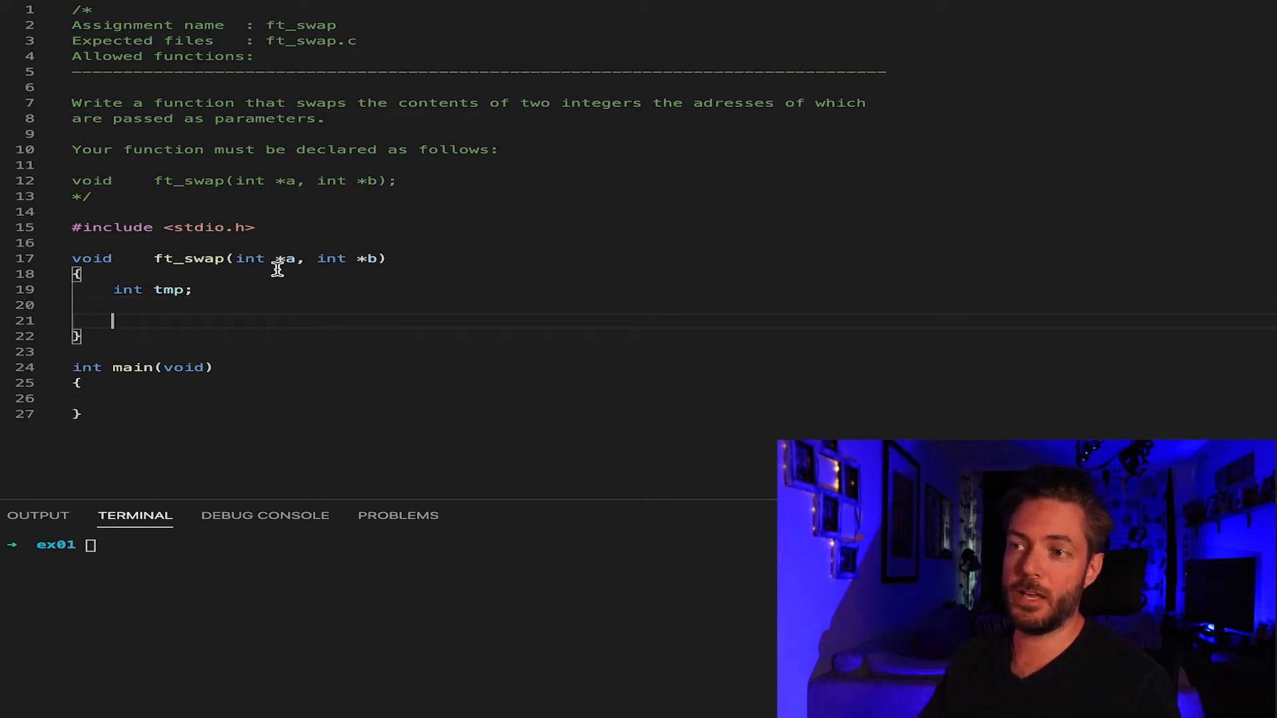
pyautogui.moveTo(314, 293)
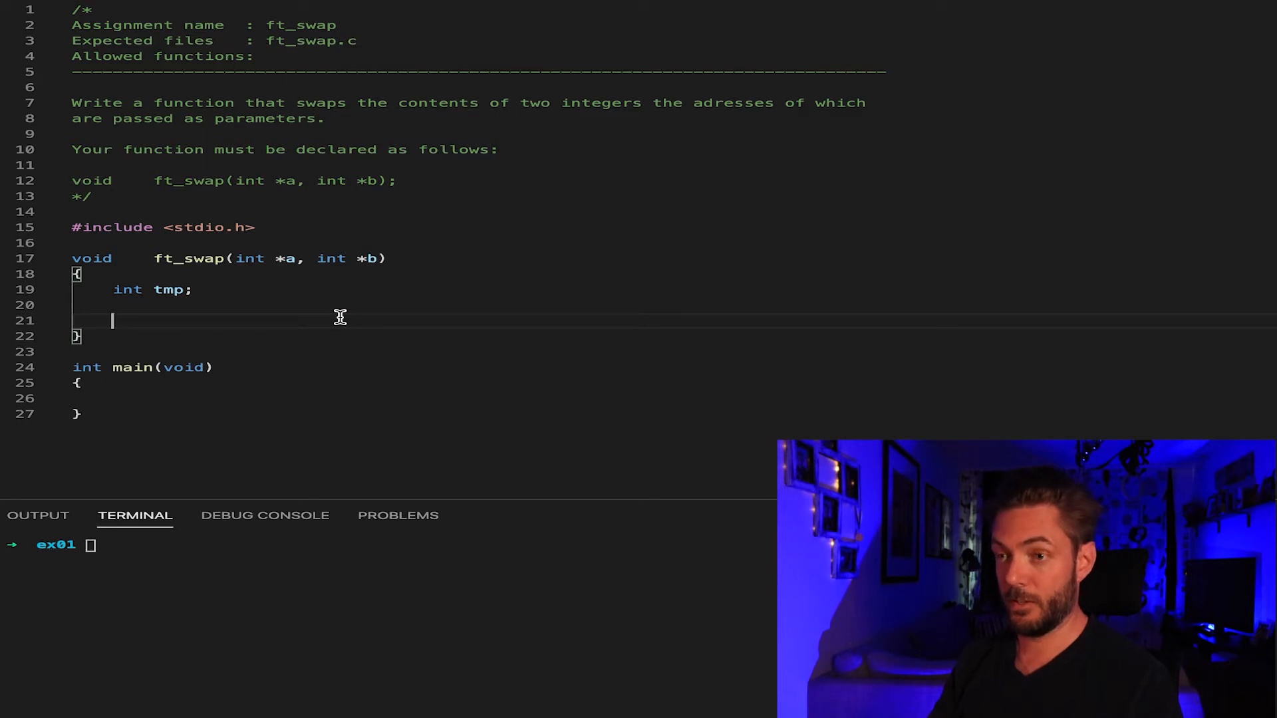
pyautogui.write('tmp')
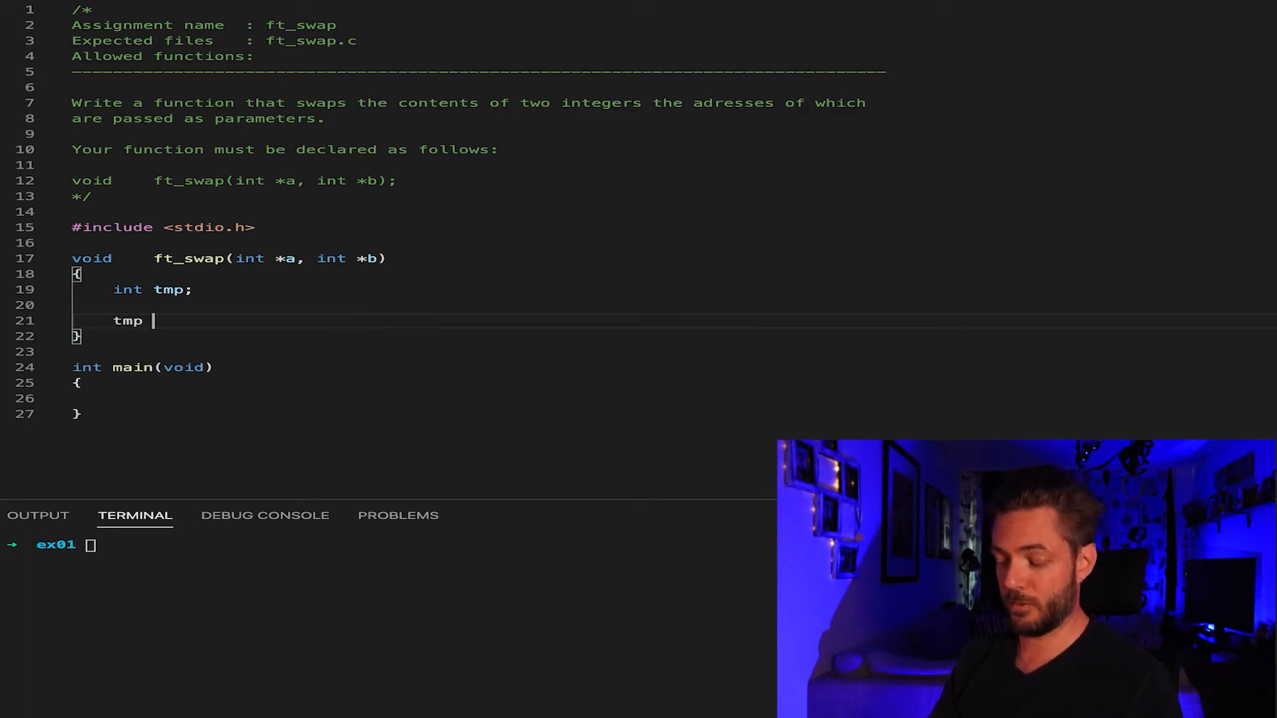
pyautogui.write('= *')
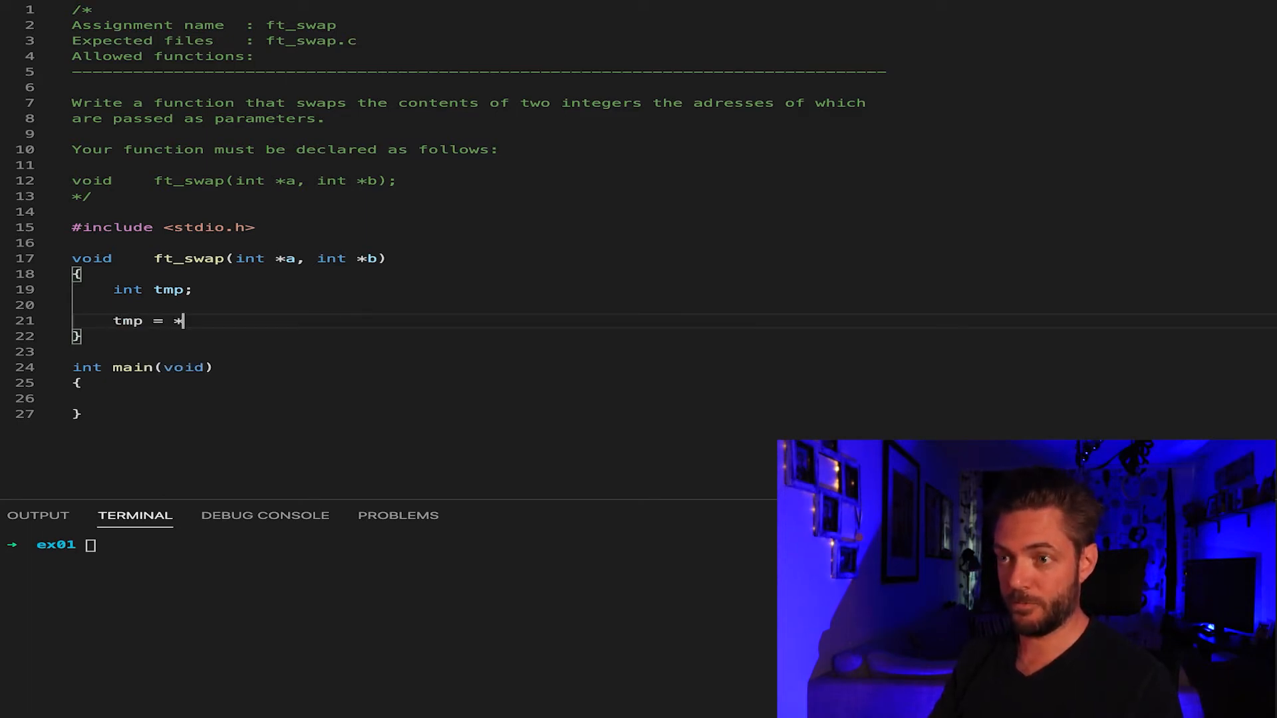
pyautogui.write('a;')
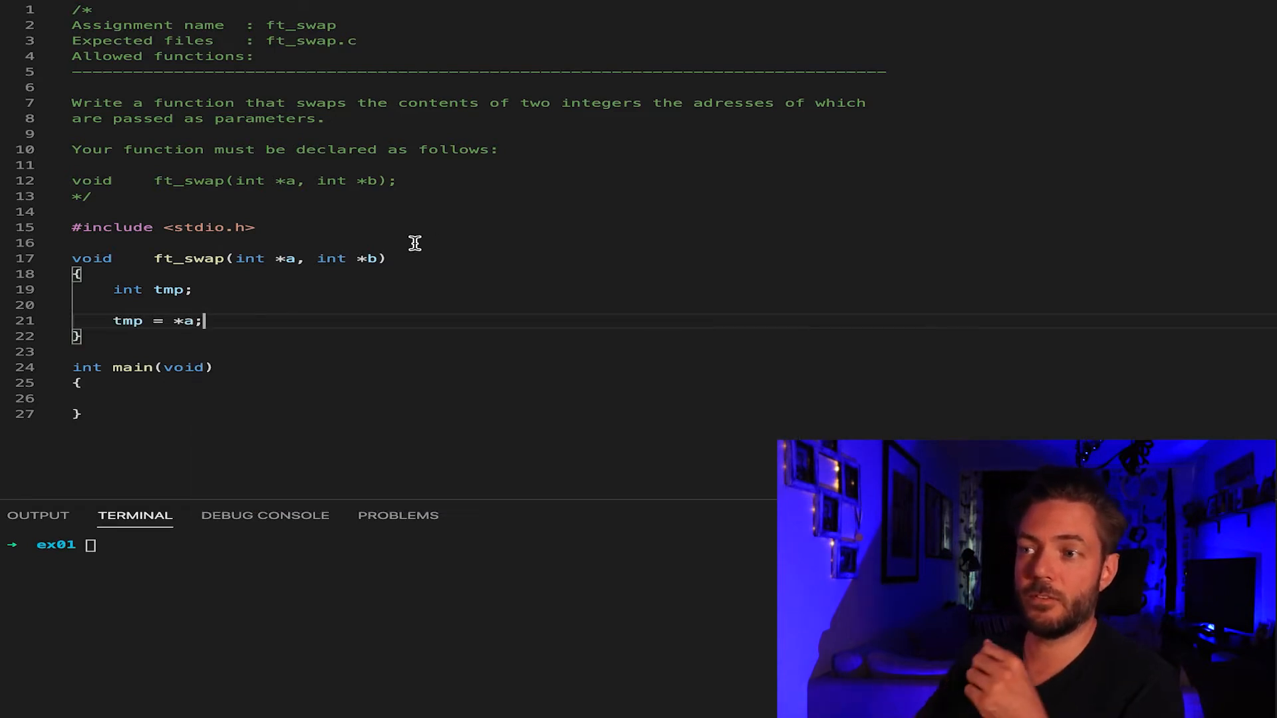
pyautogui.moveTo(277, 259)
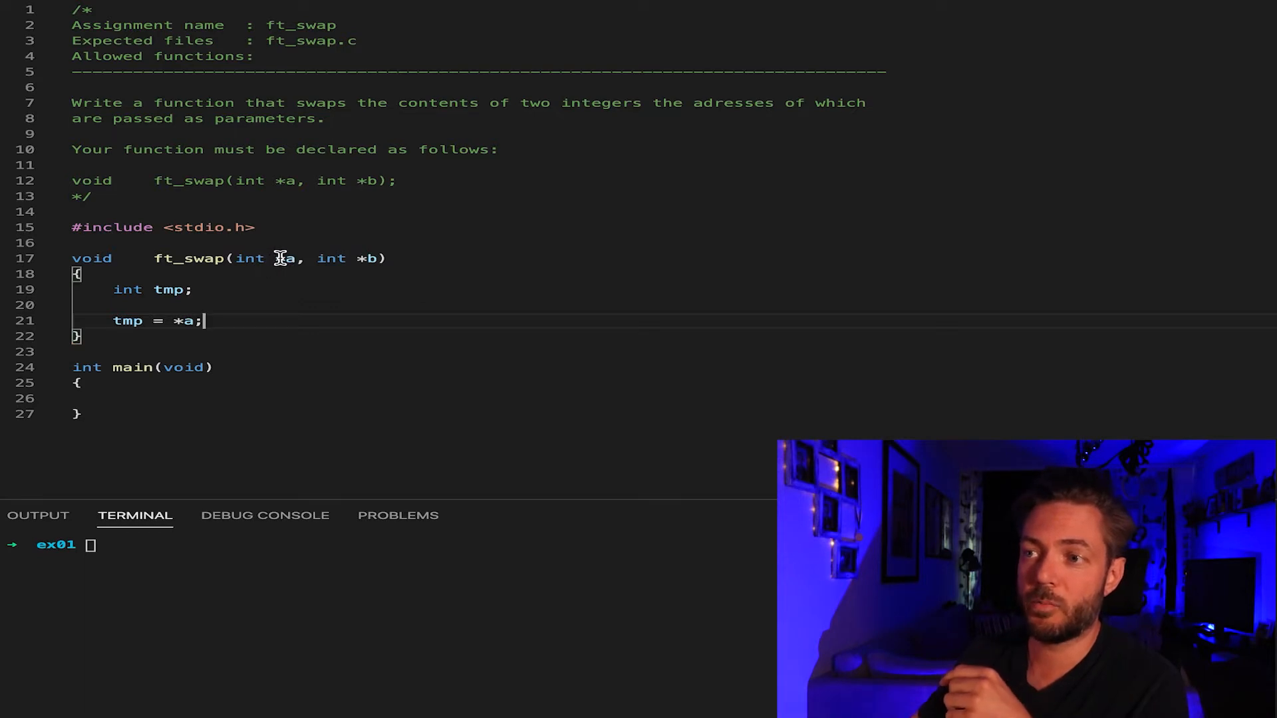
pyautogui.doubleClick(285, 258)
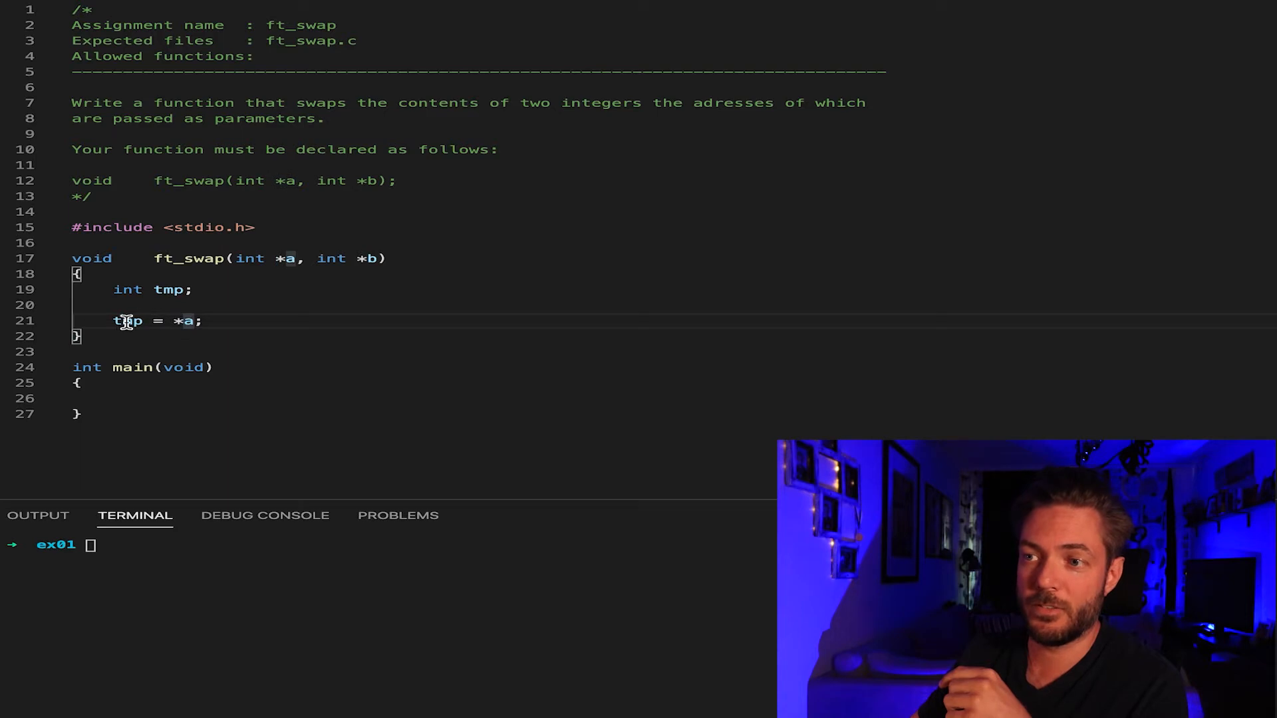
pyautogui.moveTo(191, 331)
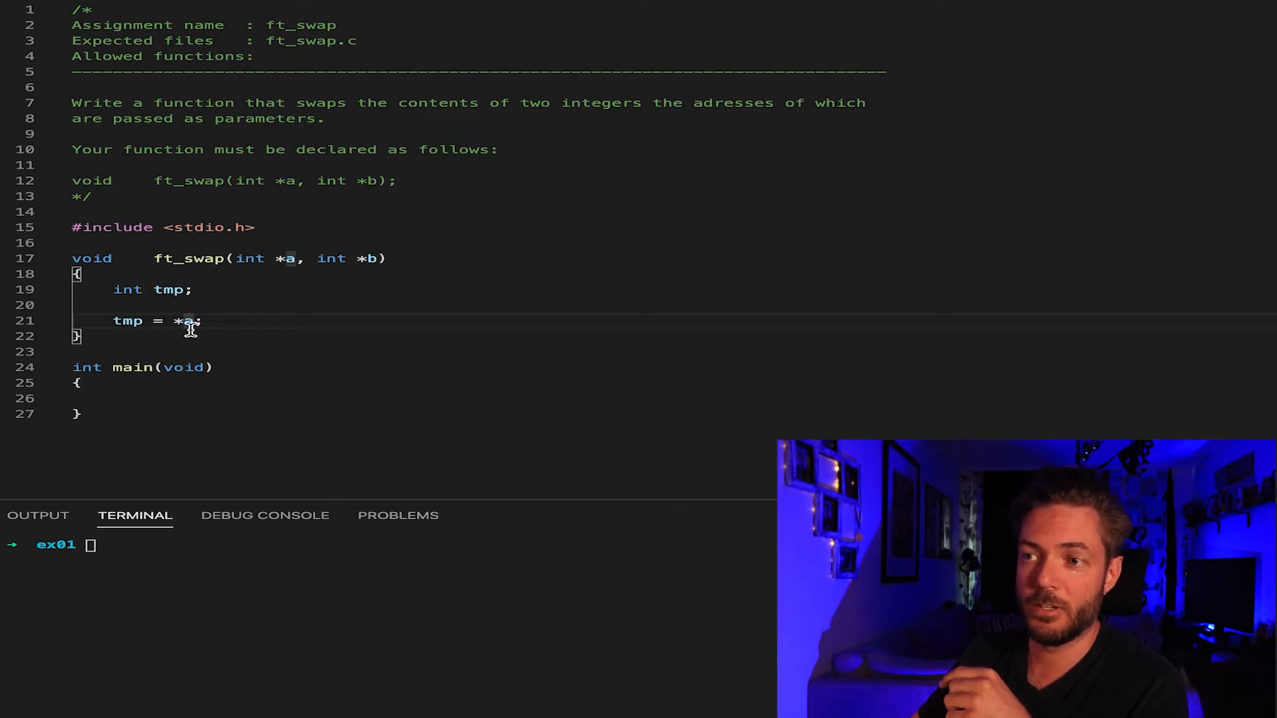
pyautogui.doubleClick(192, 321)
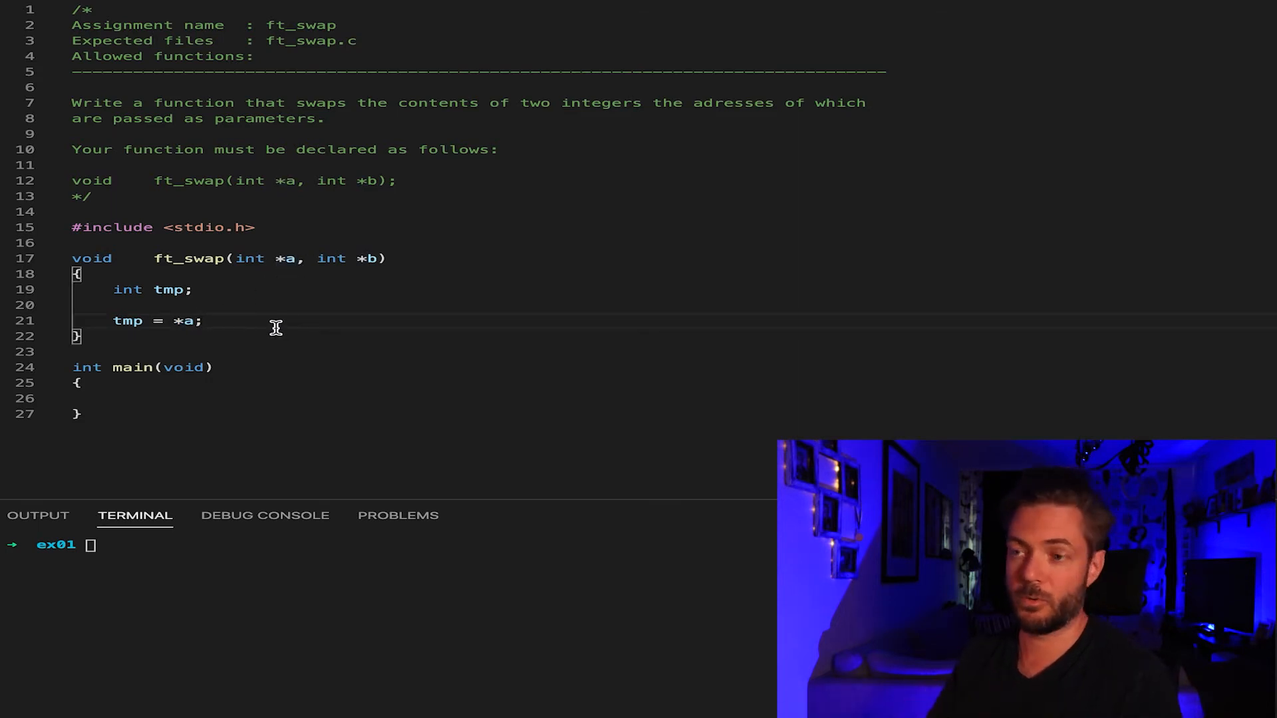
# - Finish the swap with '*a = *b;' and '*b = tmp;' on their own lines
pyautogui.press('Enter')
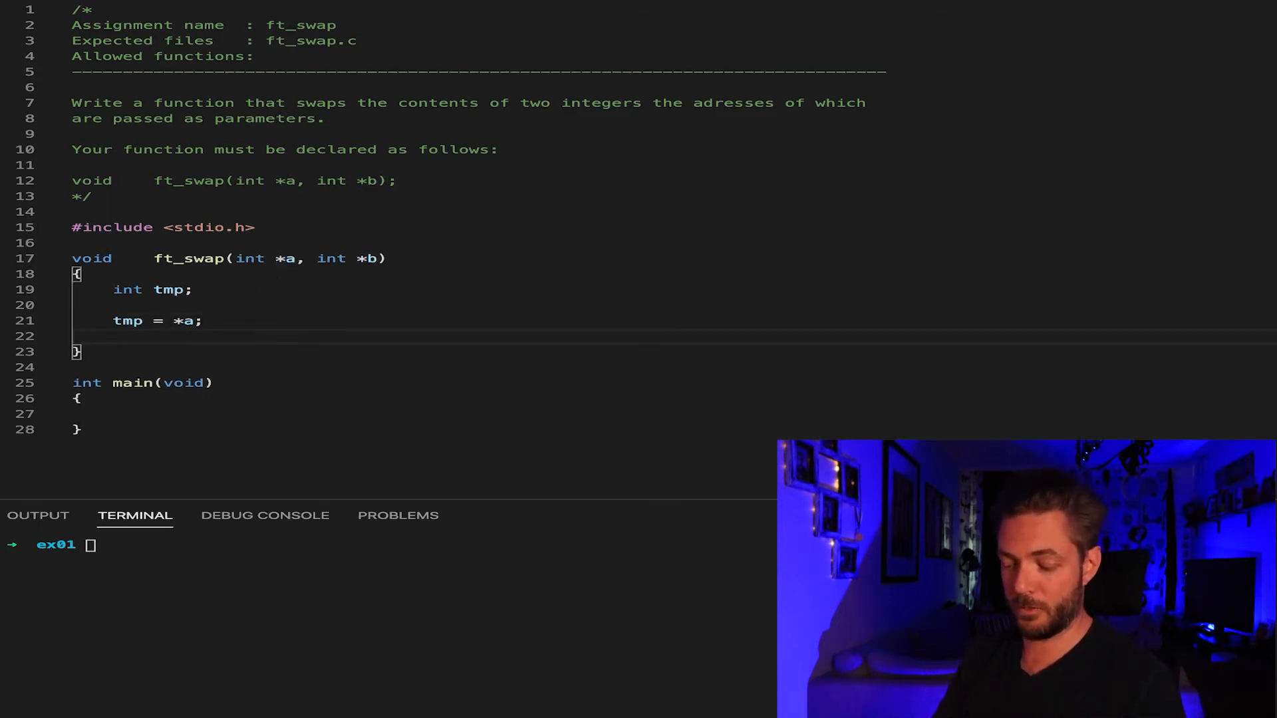
pyautogui.write('*a = *')
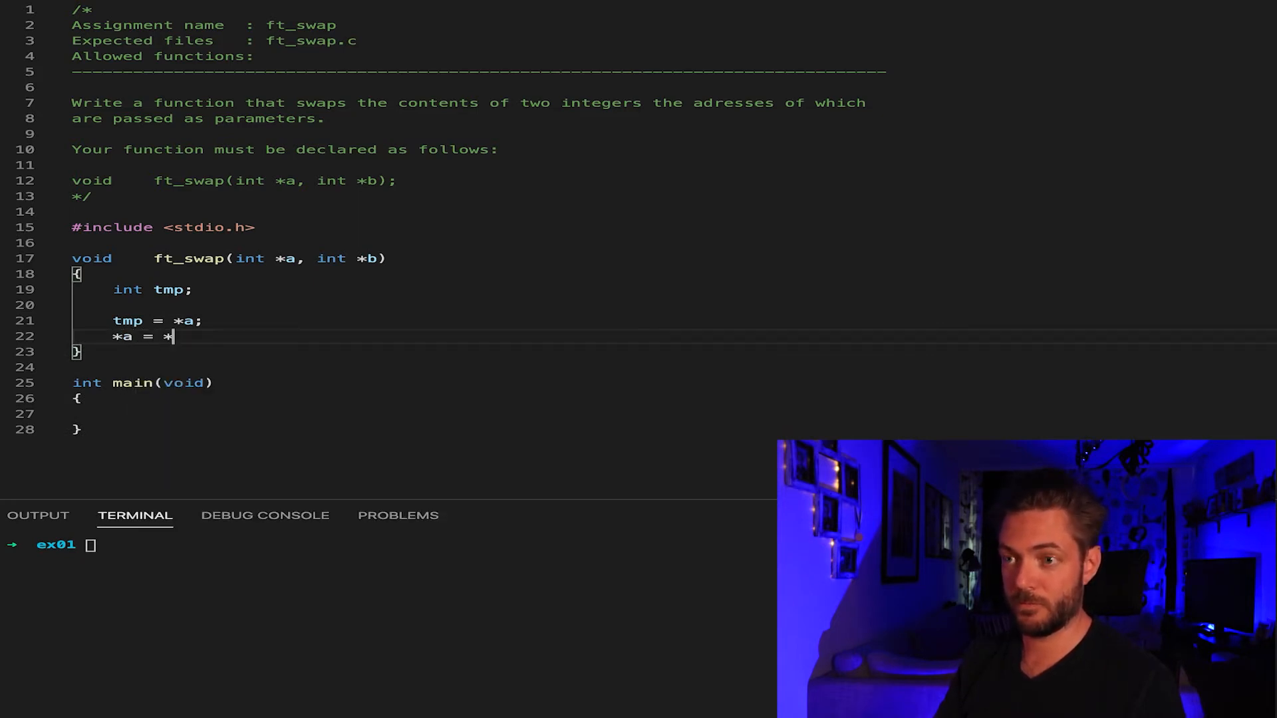
pyautogui.write('b;')
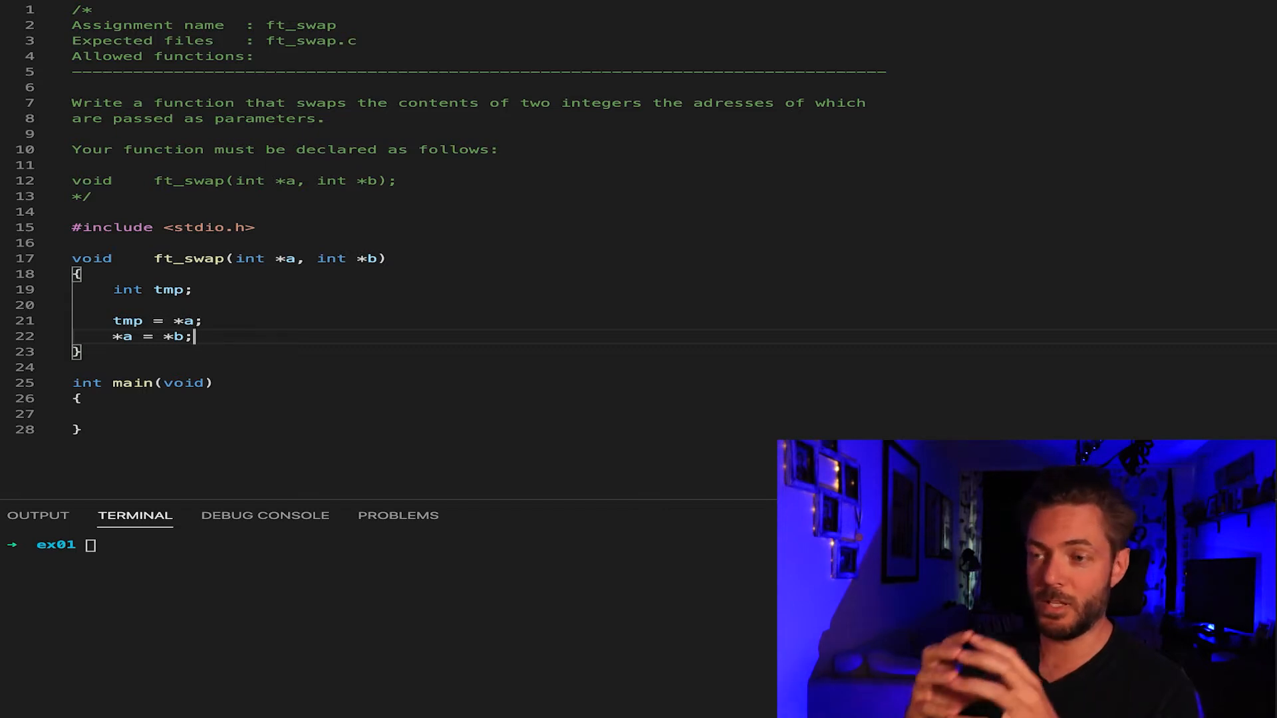
pyautogui.press('Enter')
pyautogui.write('*b =')
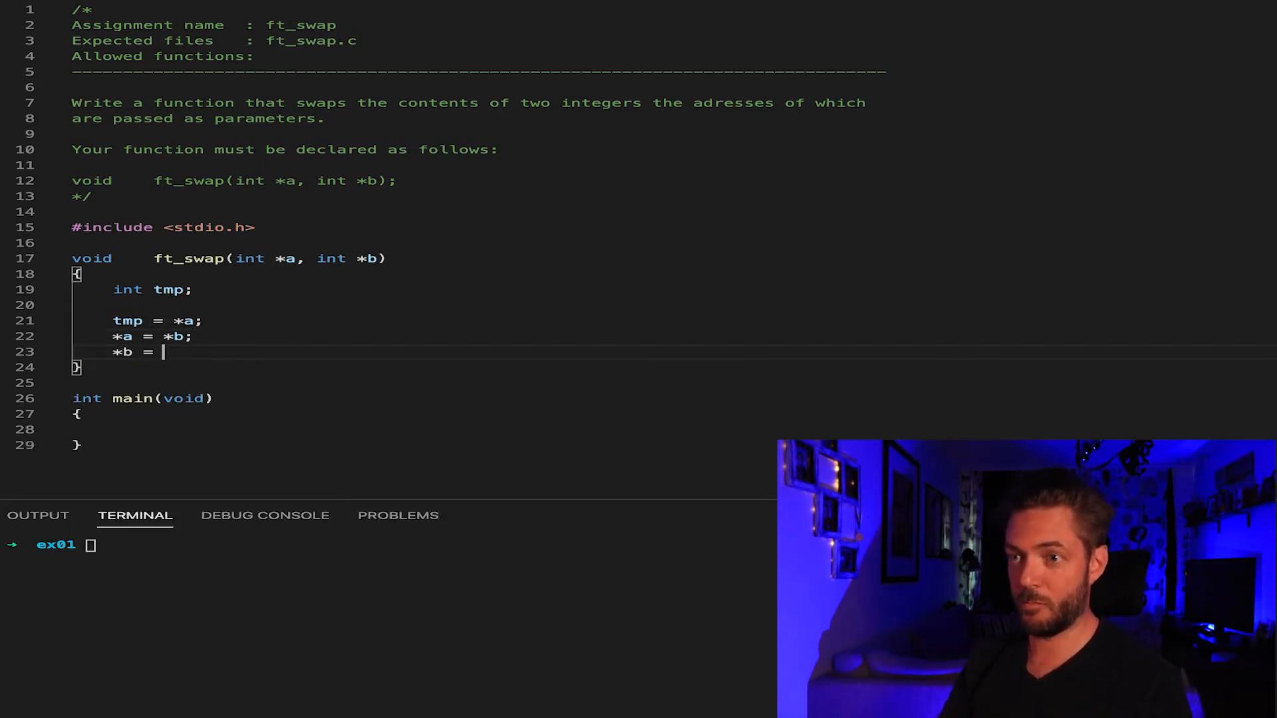
pyautogui.write('tm')
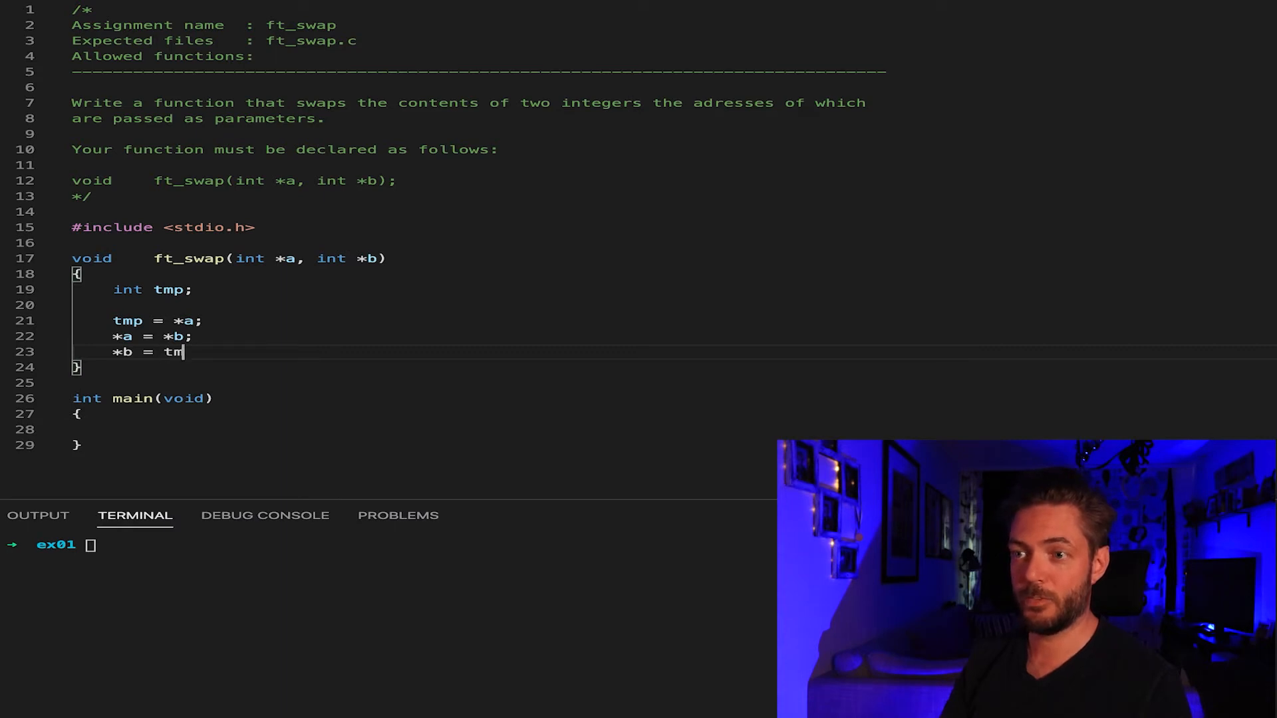
pyautogui.write('p;')
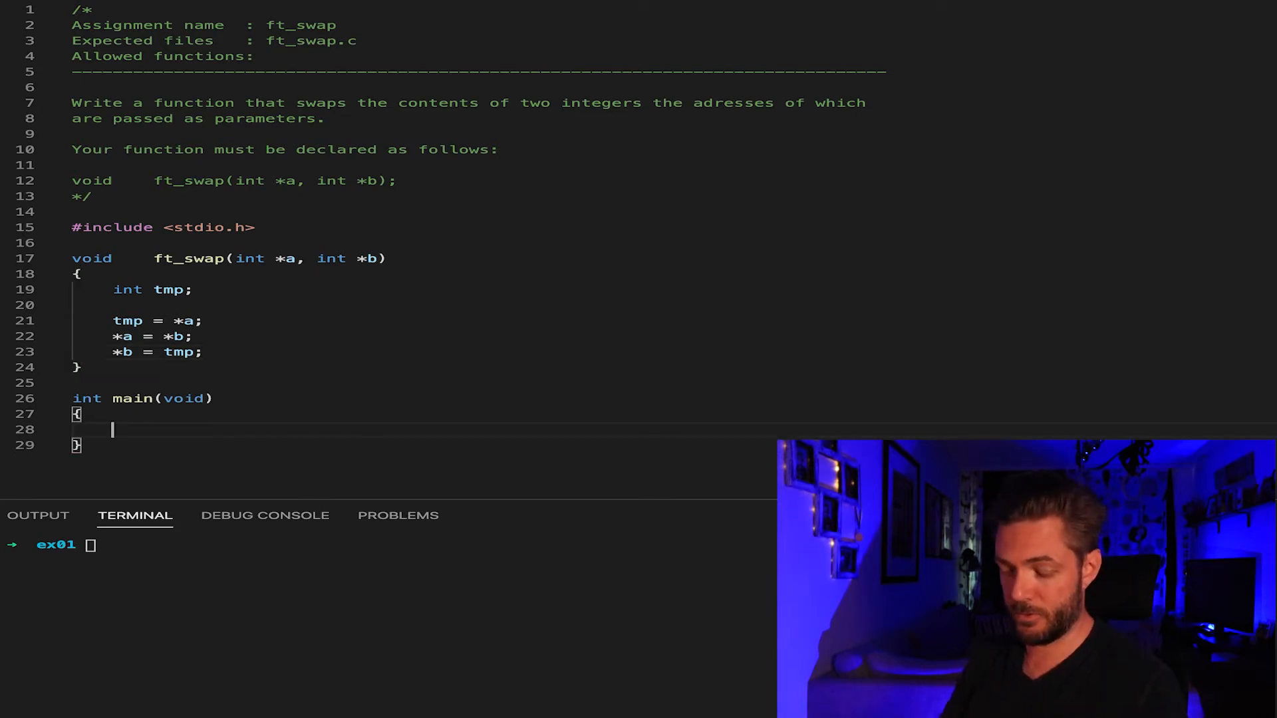
# - Declare a = 1, b = 2 and pointers 'int *pa = &a', 'int *pb = &b' in main
pyautogui.write('int a =')
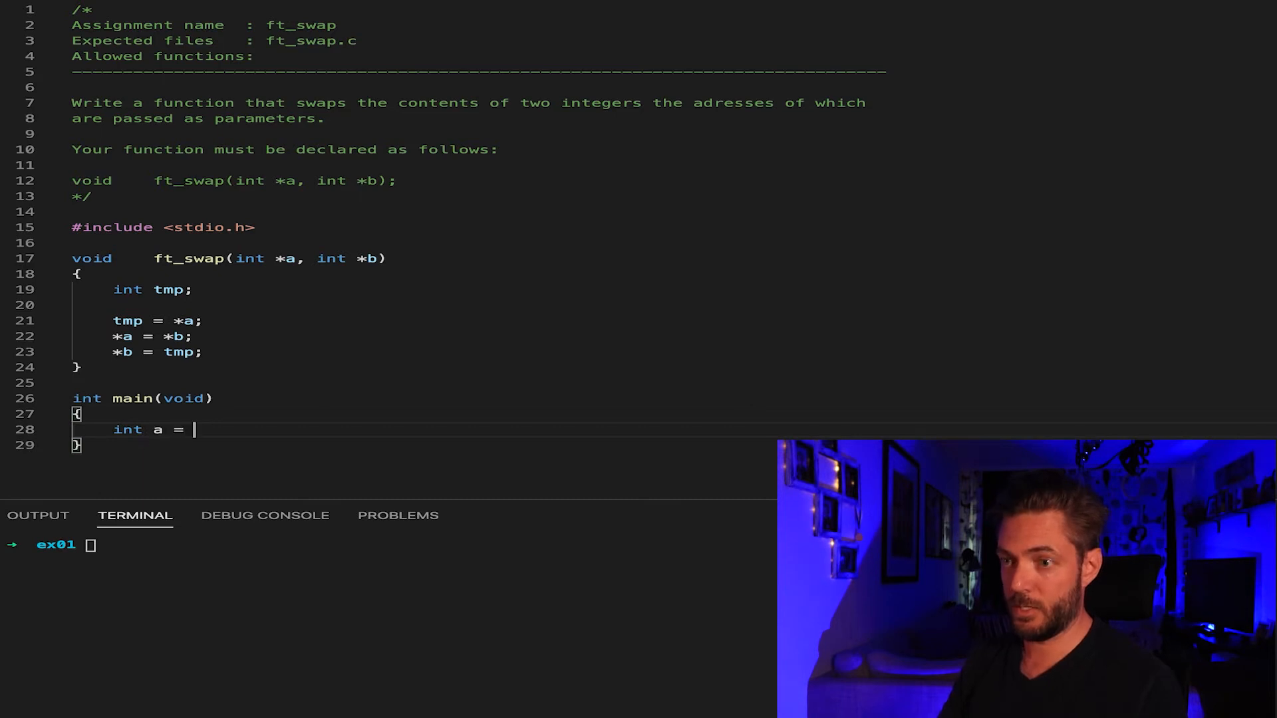
pyautogui.write('1;')
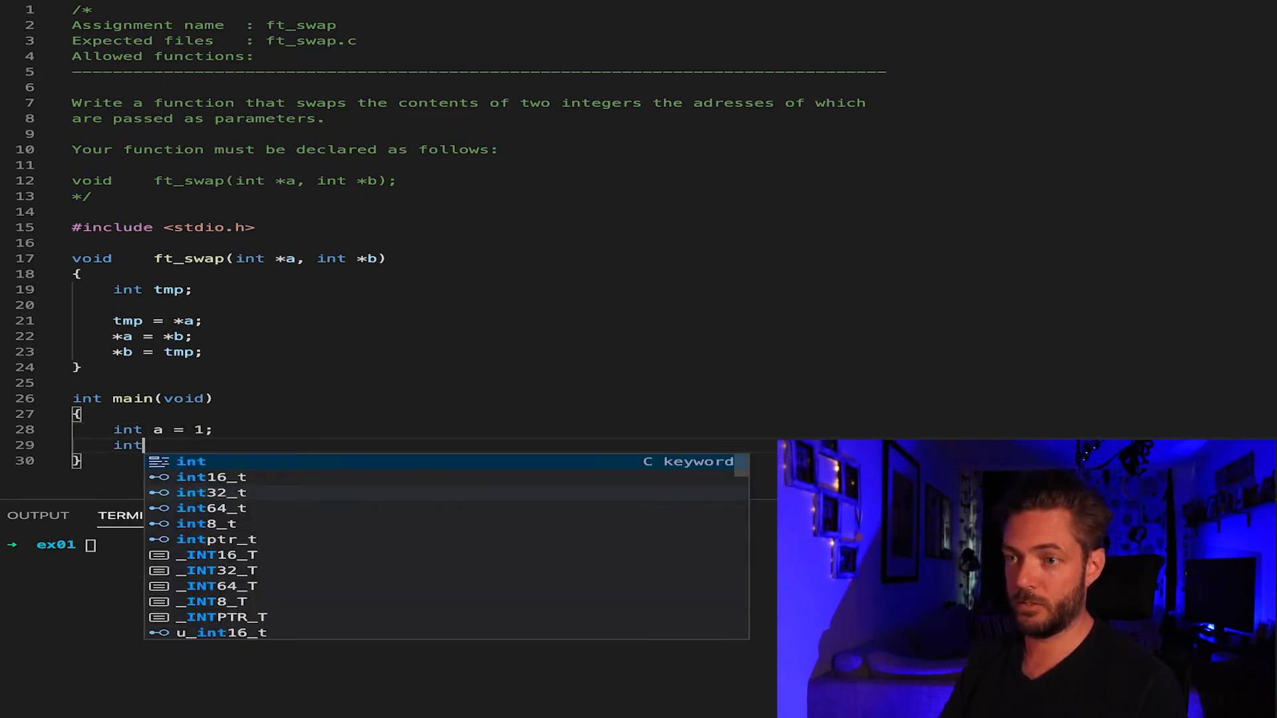
pyautogui.write('b')
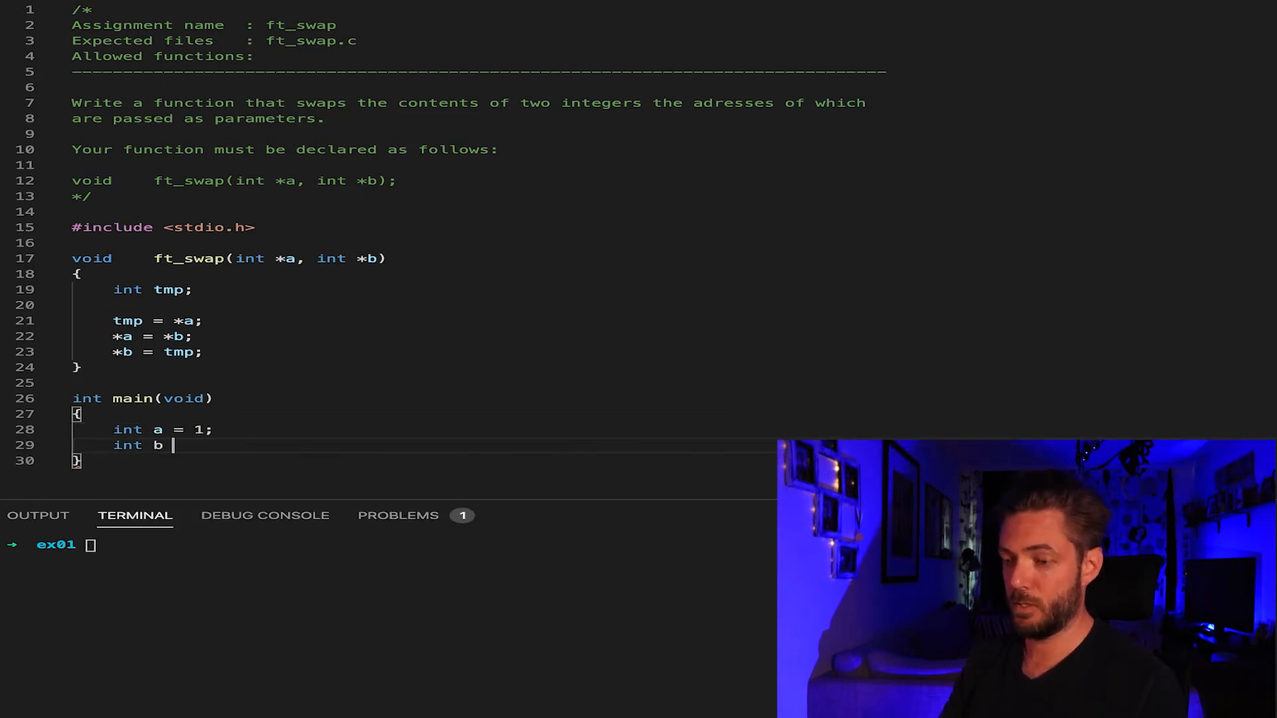
pyautogui.write('= 2;')
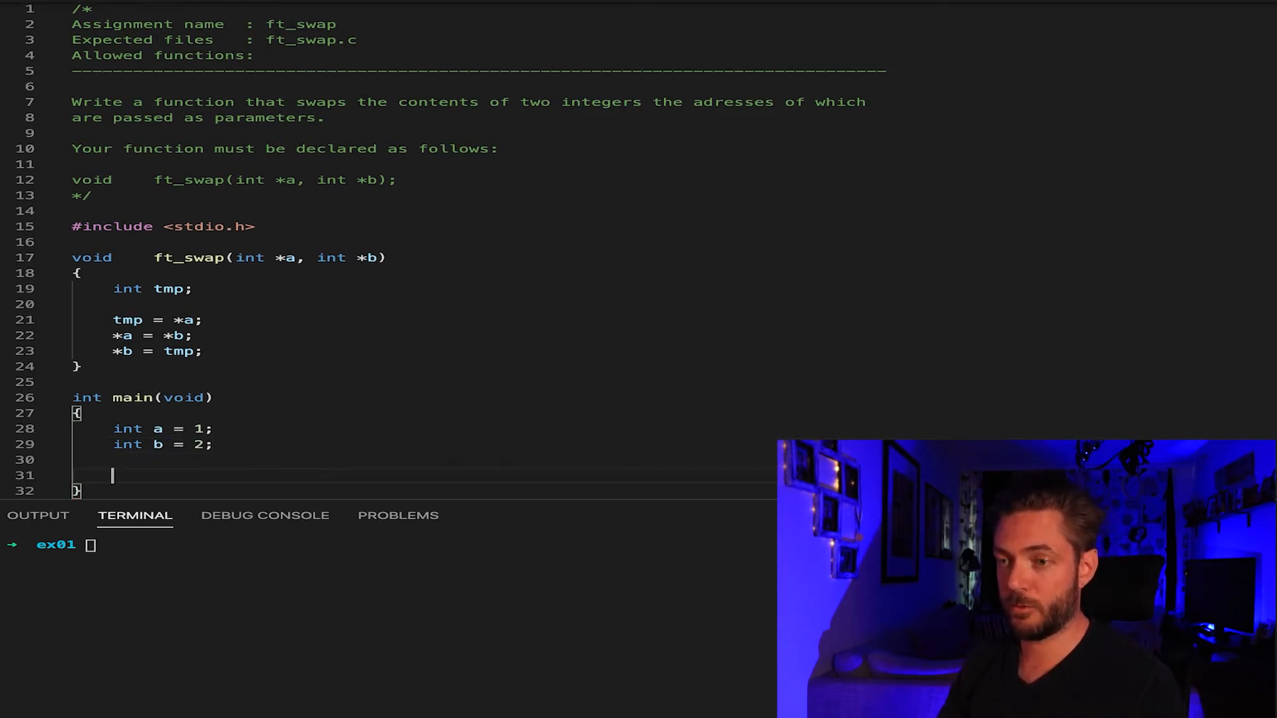
pyautogui.write('int')
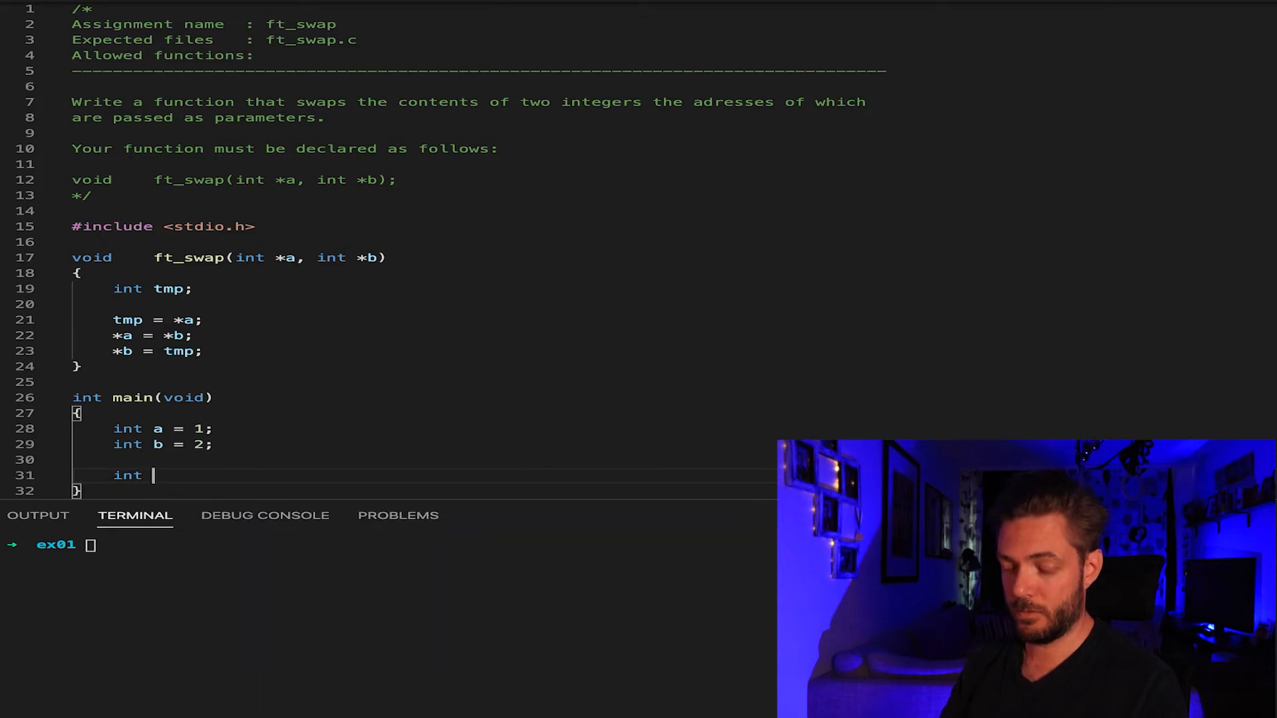
pyautogui.write('*pa =')
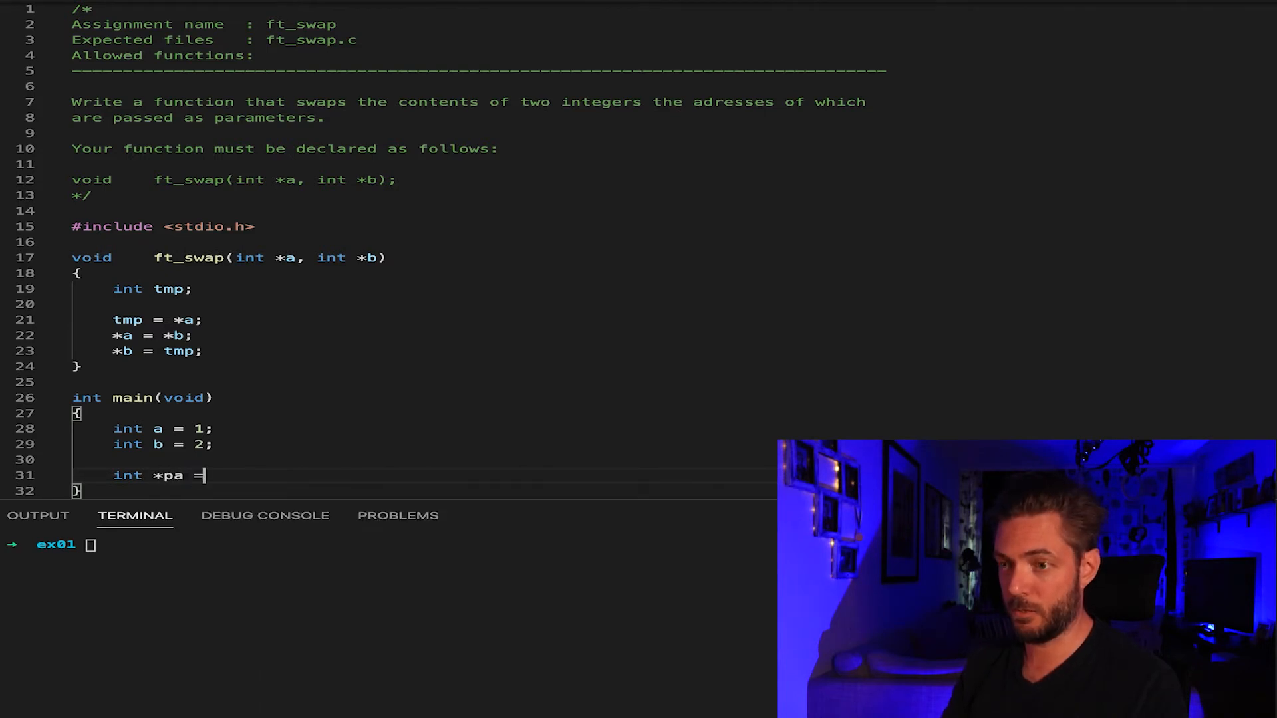
pyautogui.write('&a;')
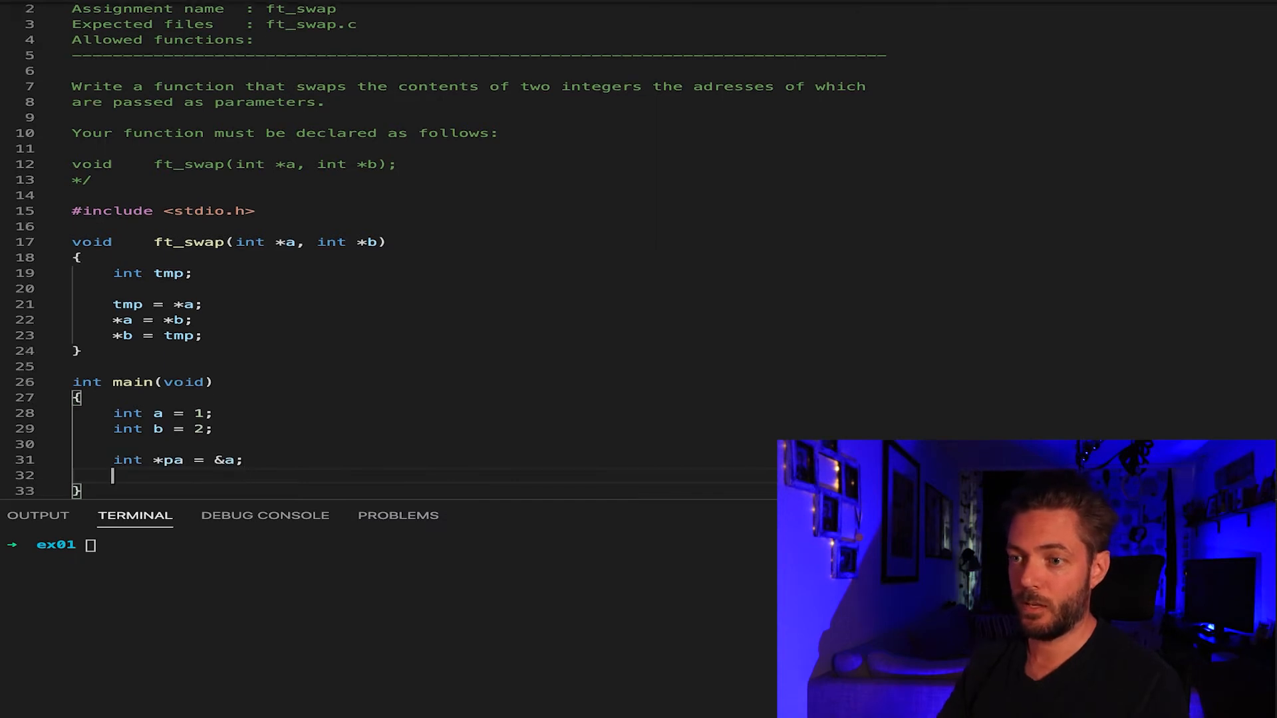
pyautogui.write('int *pb =')
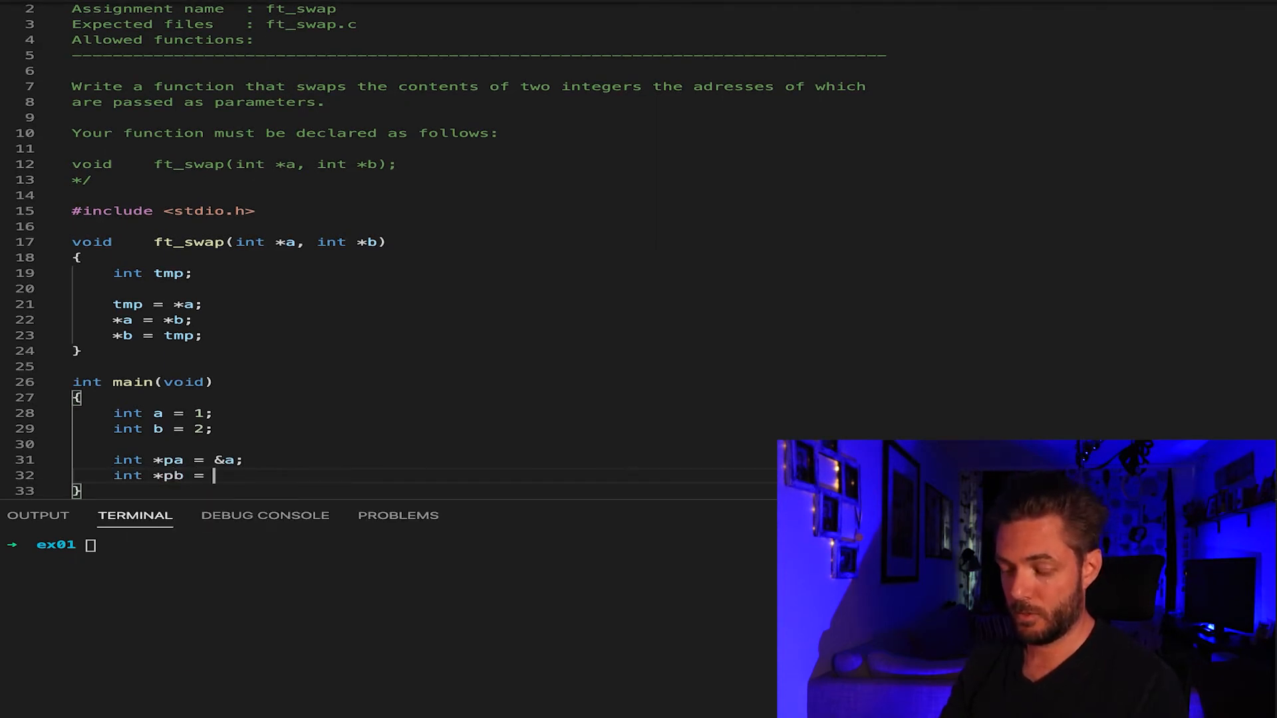
pyautogui.write('&b;')
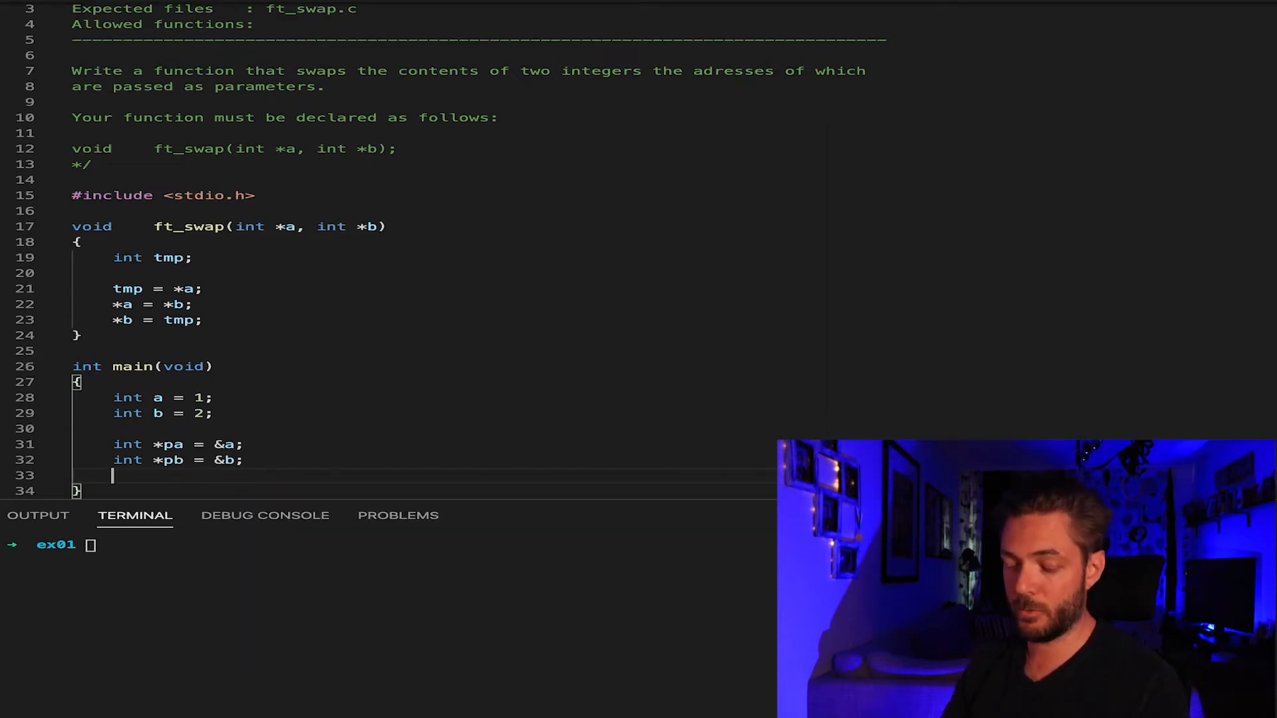
# - Call ft_swap(pa, pb); from main
pyautogui.write('ft_swap(')
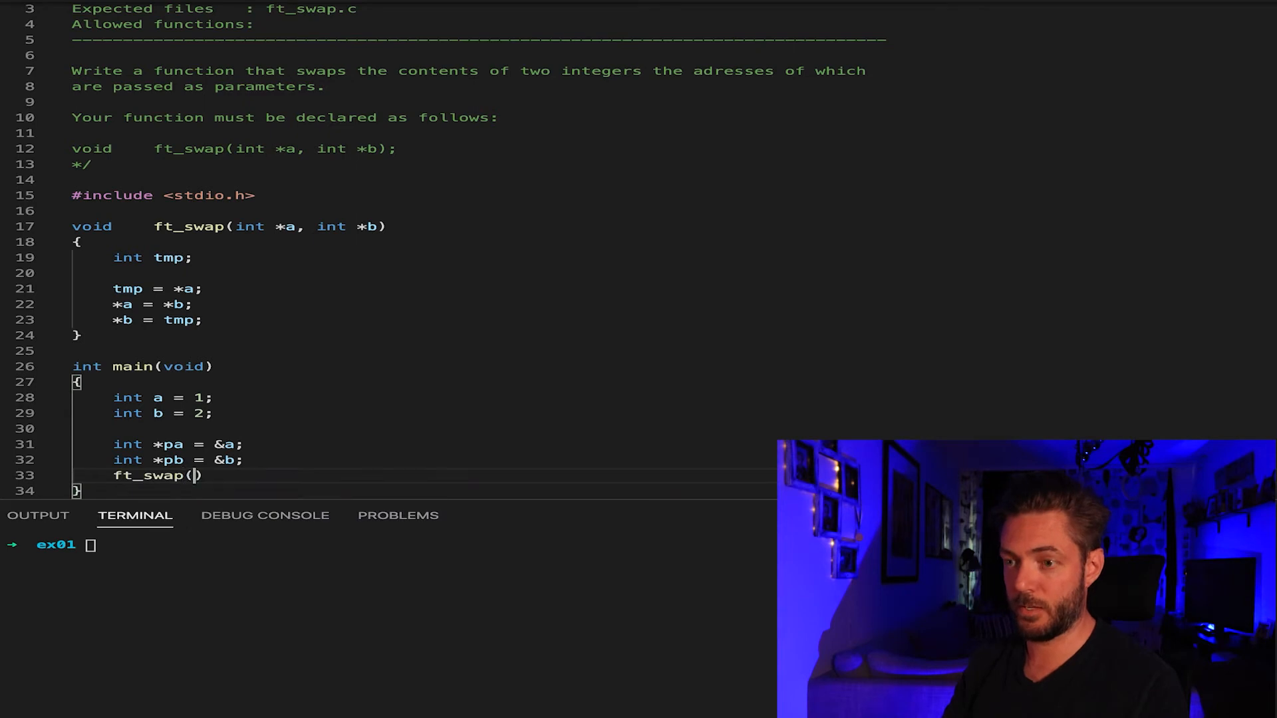
pyautogui.write('pa, p')
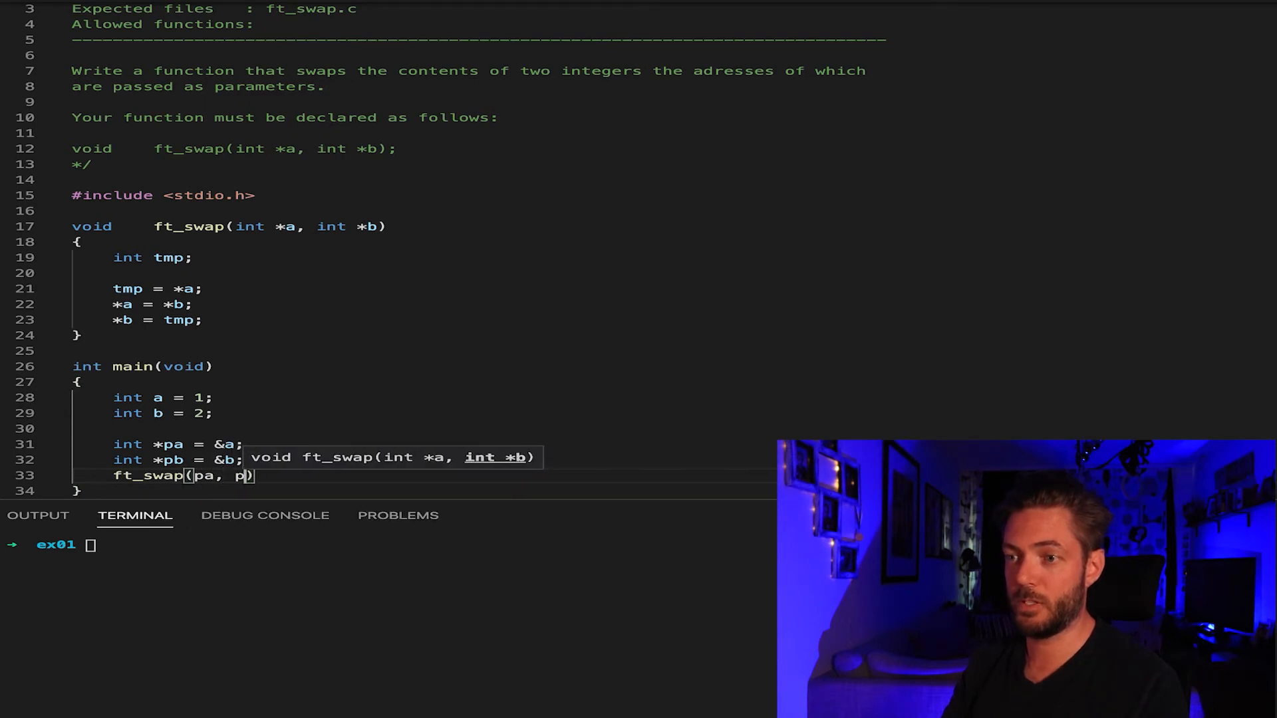
pyautogui.write('b);')
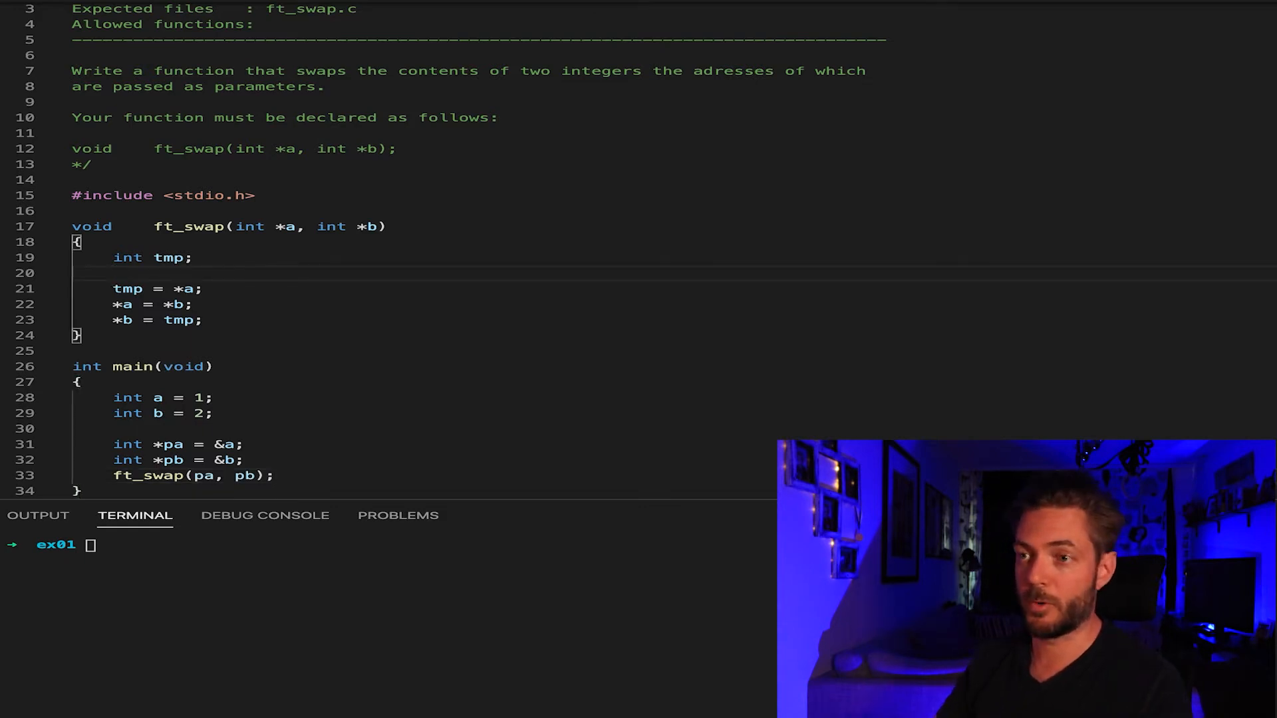
# - Add printf("%d, %d\n", *a, *b); before the tmp assignment and again after *b = tmp;
pyautogui.write('printf')
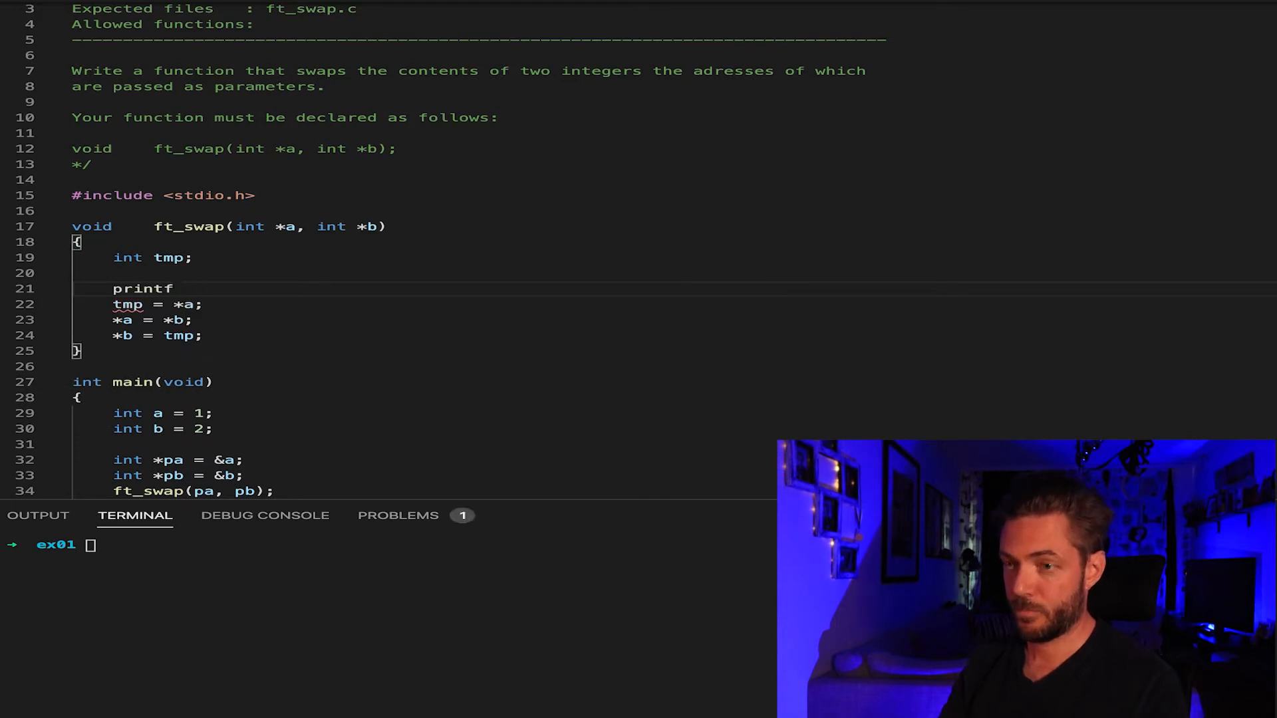
pyautogui.write('("")')
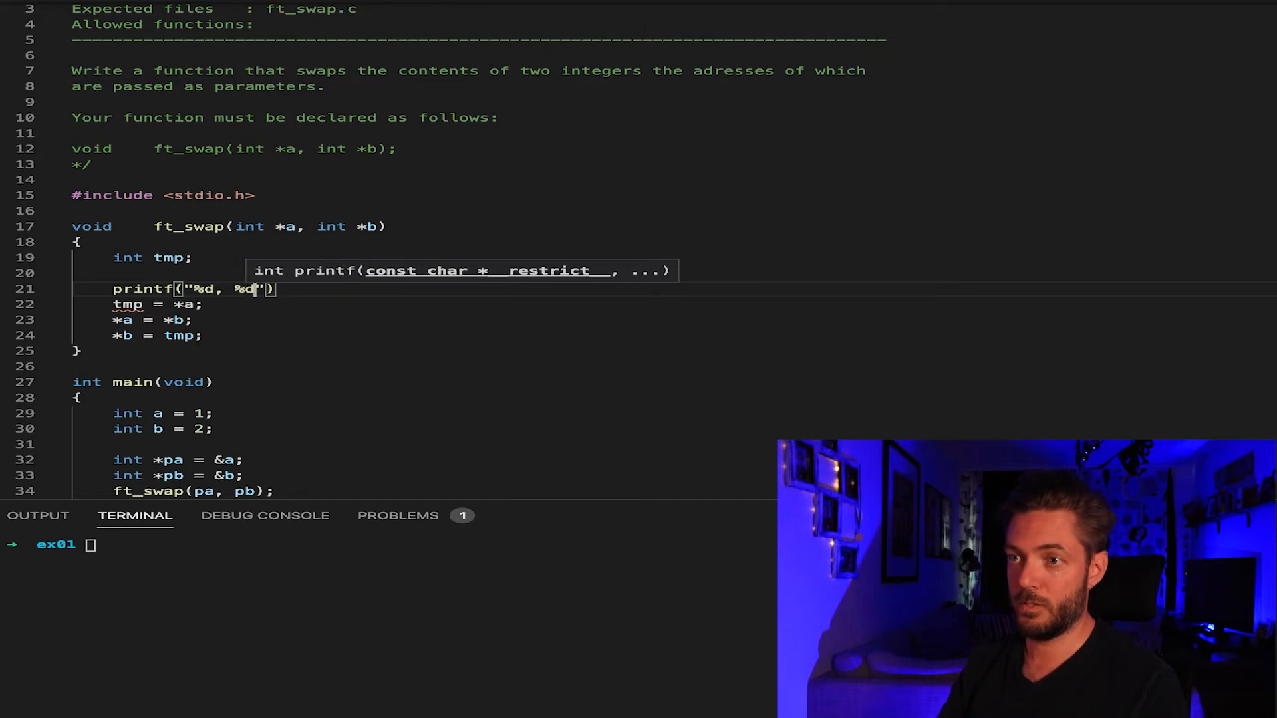
pyautogui.write('\\n')
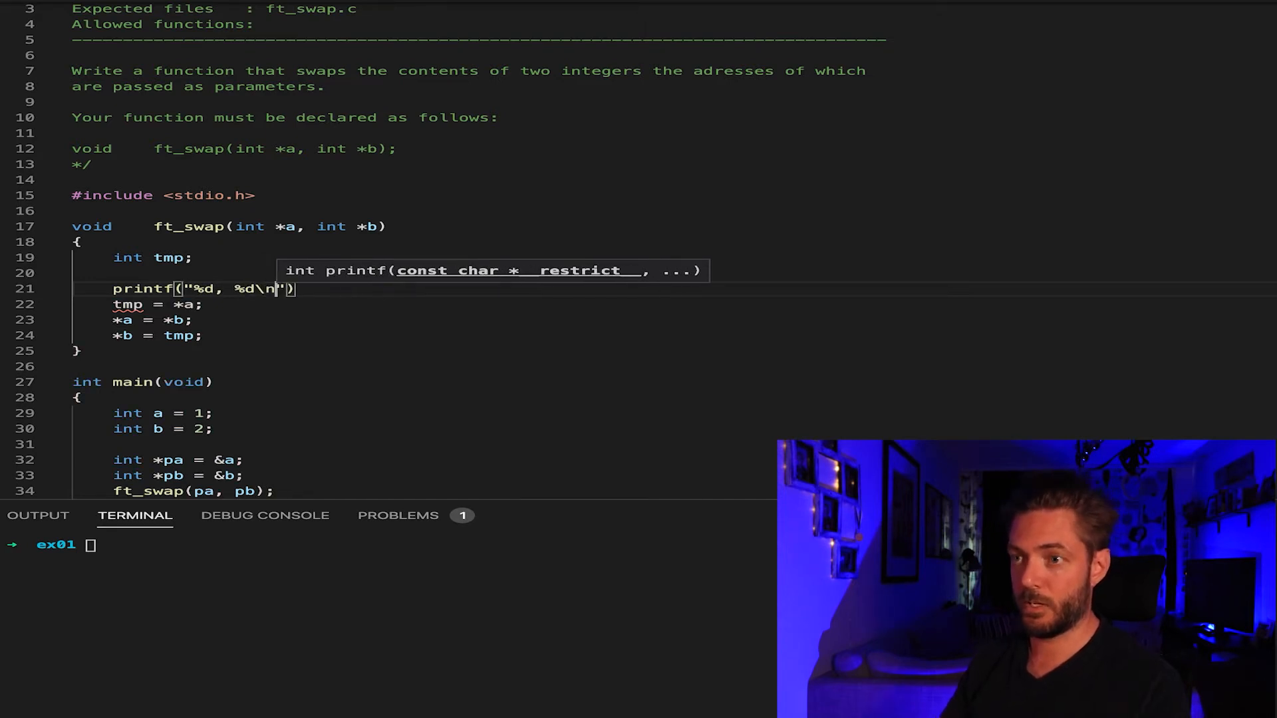
pyautogui.write(',')
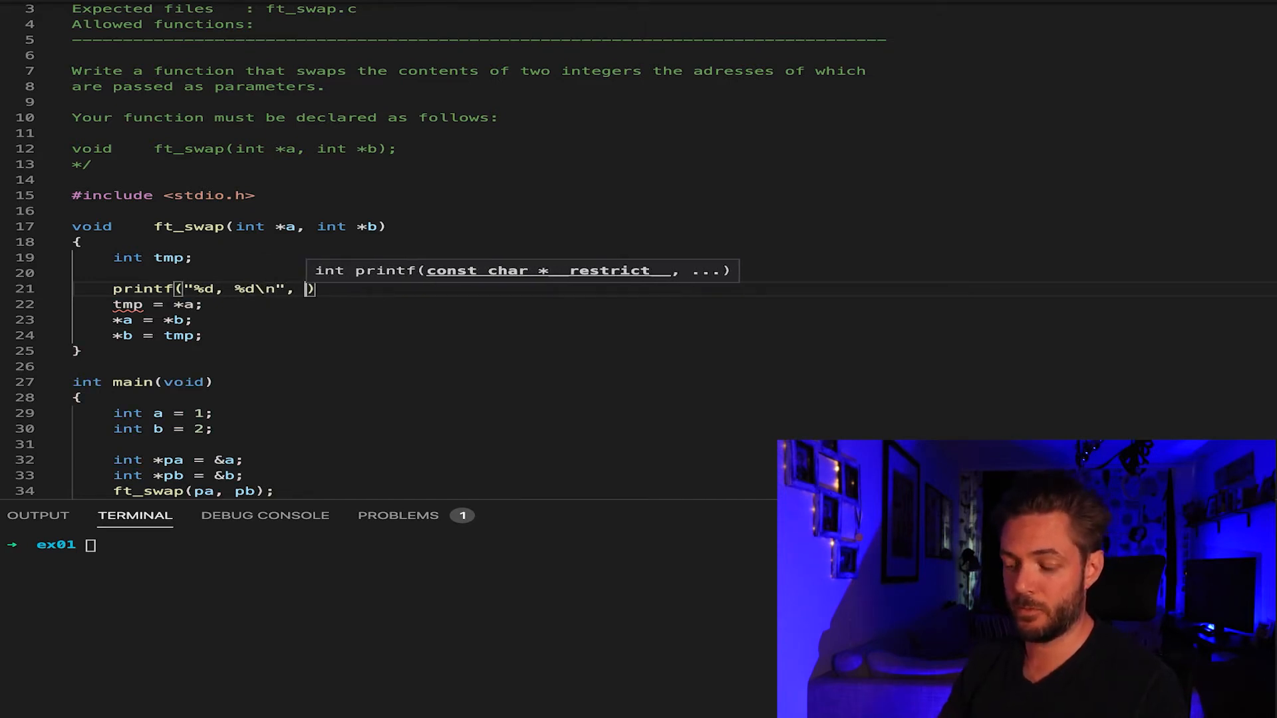
pyautogui.write('*a,')
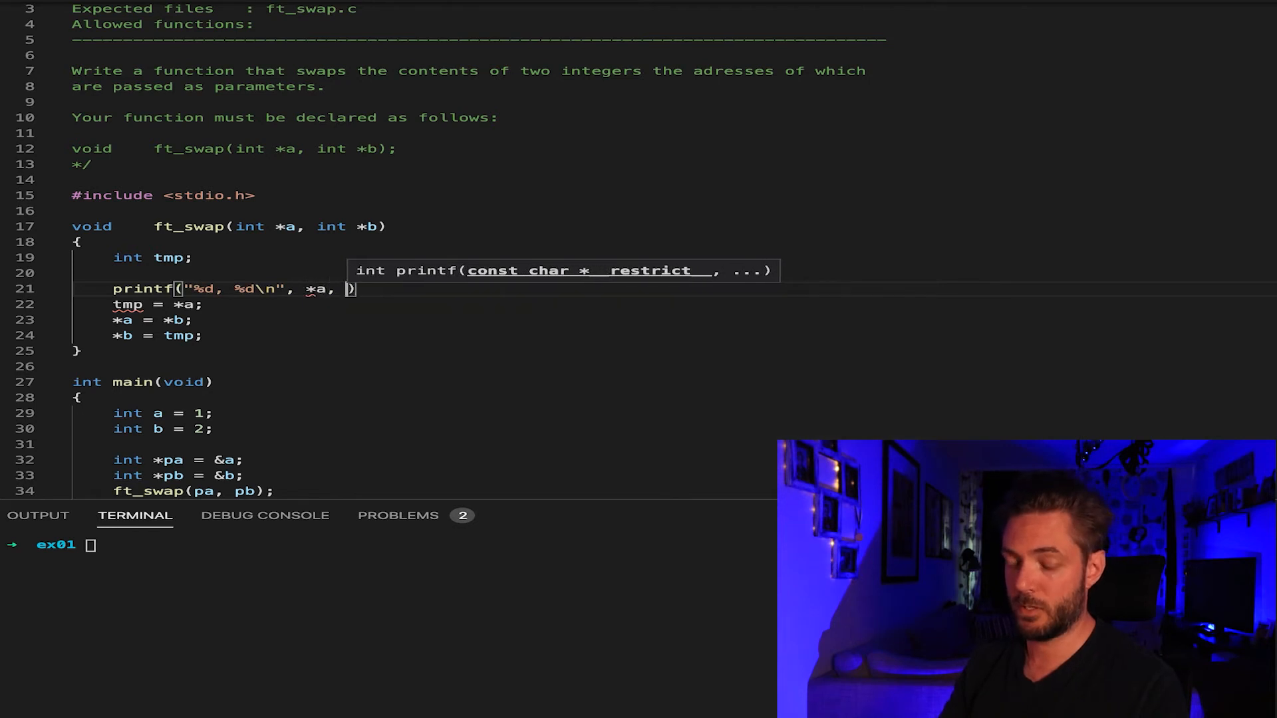
pyautogui.write('*')
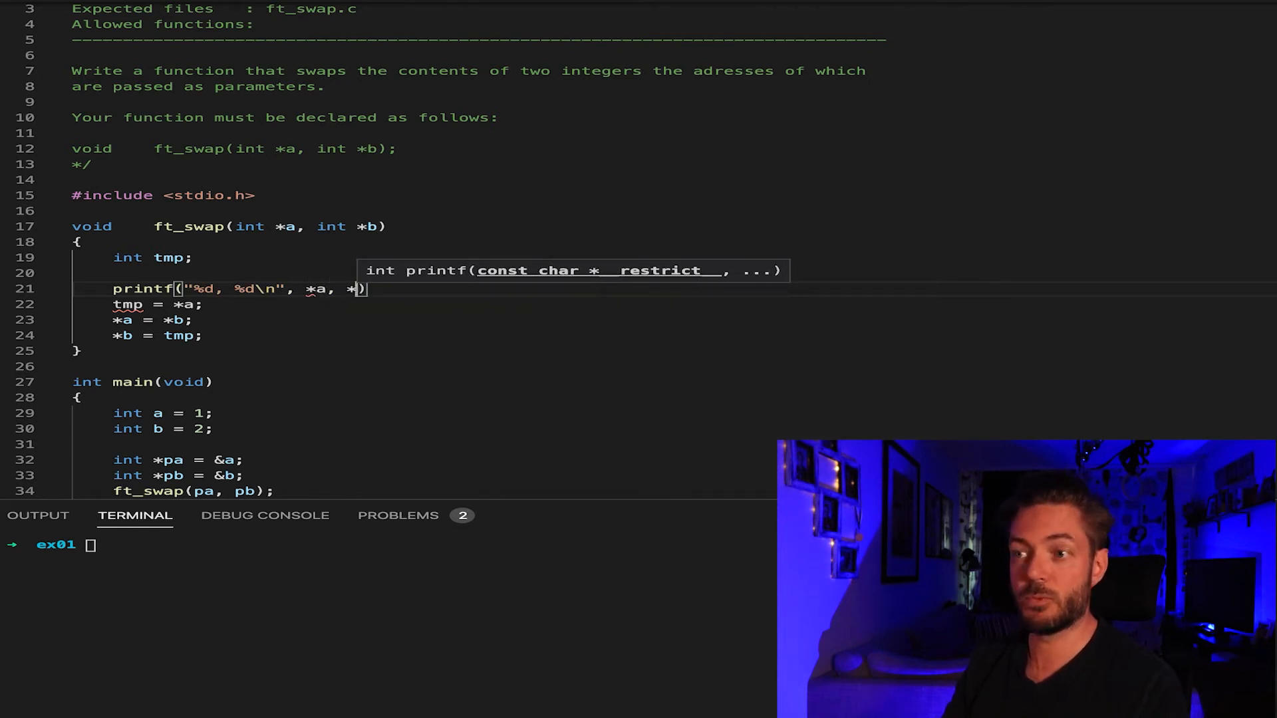
pyautogui.write('b);')
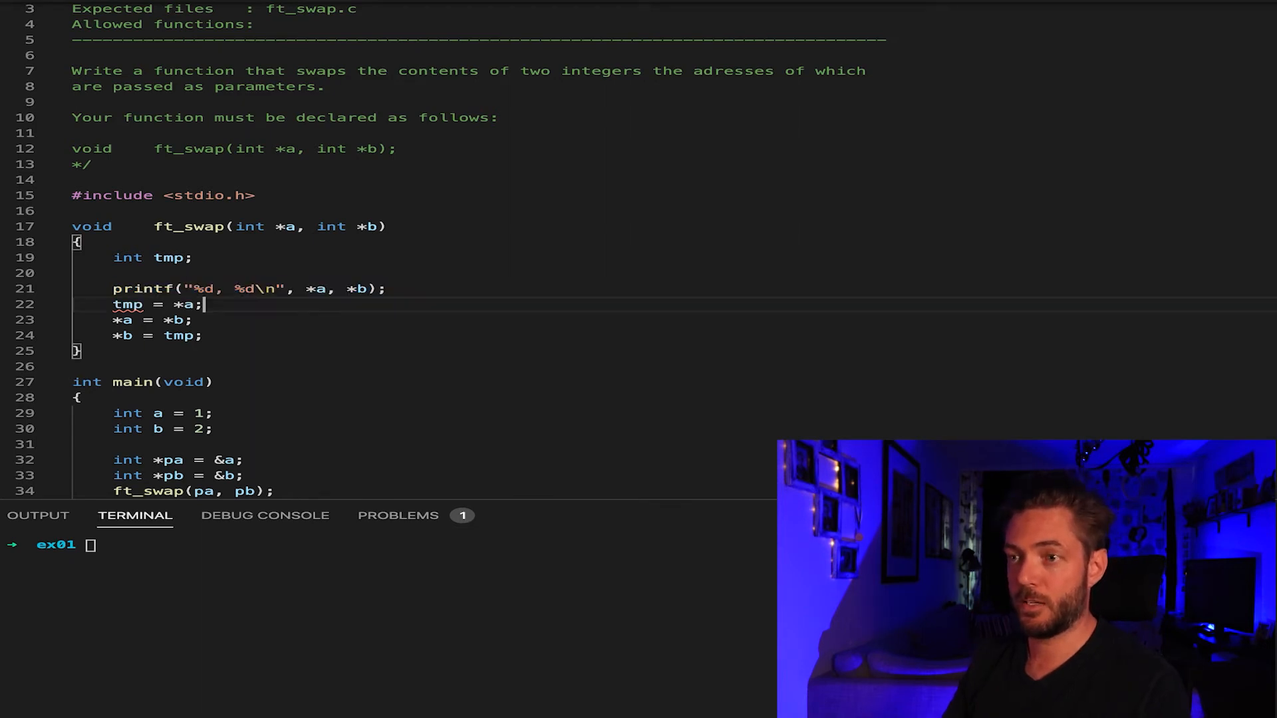
pyautogui.write('printf("%d, %d\\n", *a, *b);')
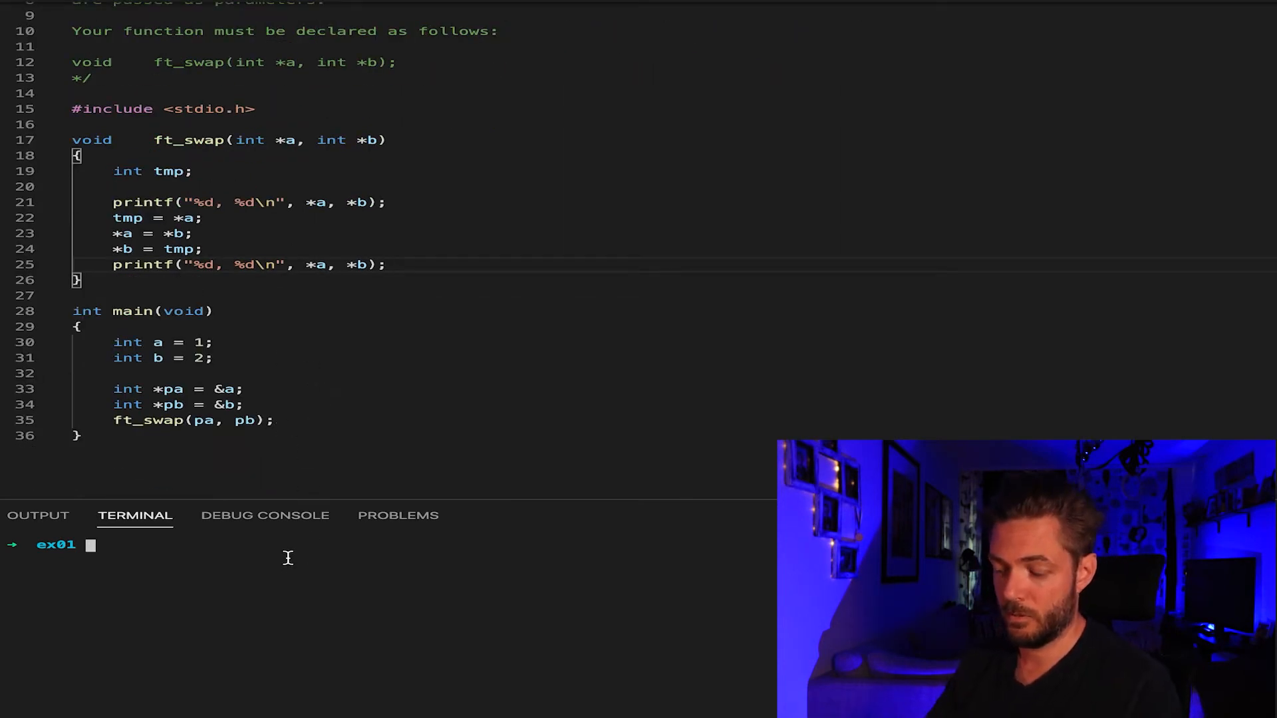
# - Compile with gcc -Wall -Werror -Wextra -o ft_swap ft_swap.c and run ./ft_swap in the terminal
pyautogui.write('gcc -Wall -Werror -Wextra -o')
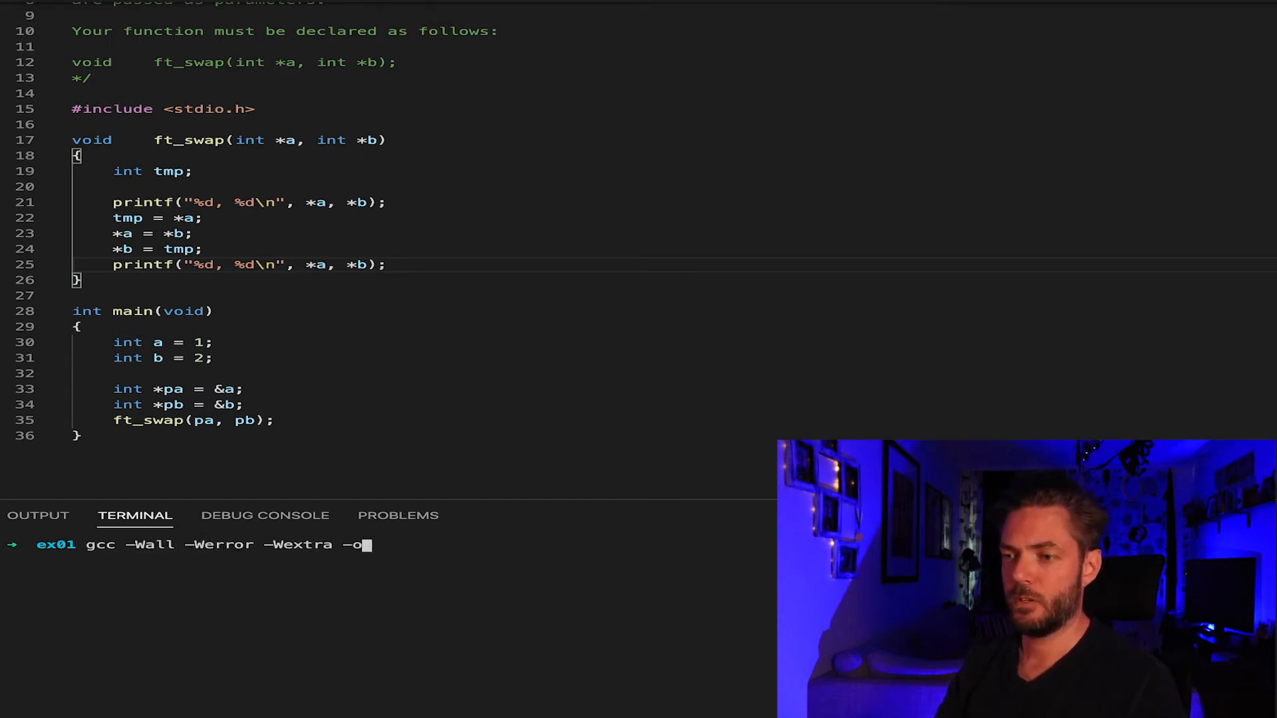
pyautogui.write('ft_swap')
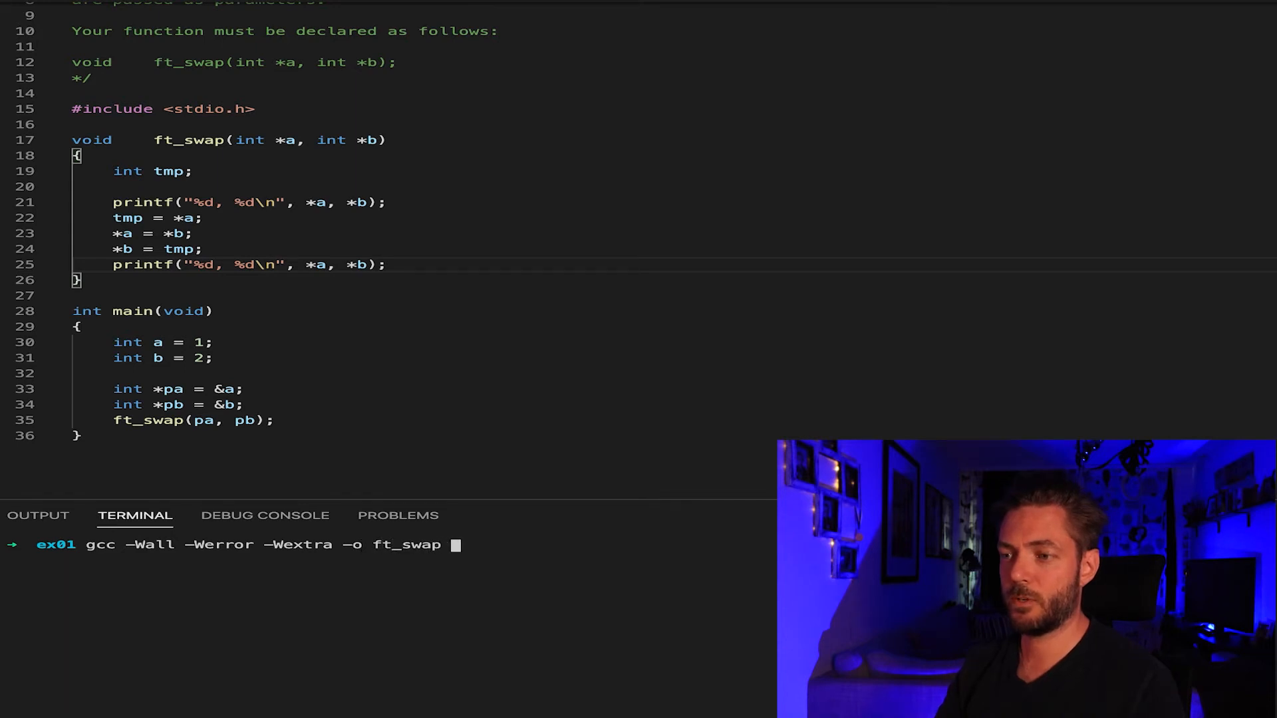
pyautogui.write('ft_swap.c')
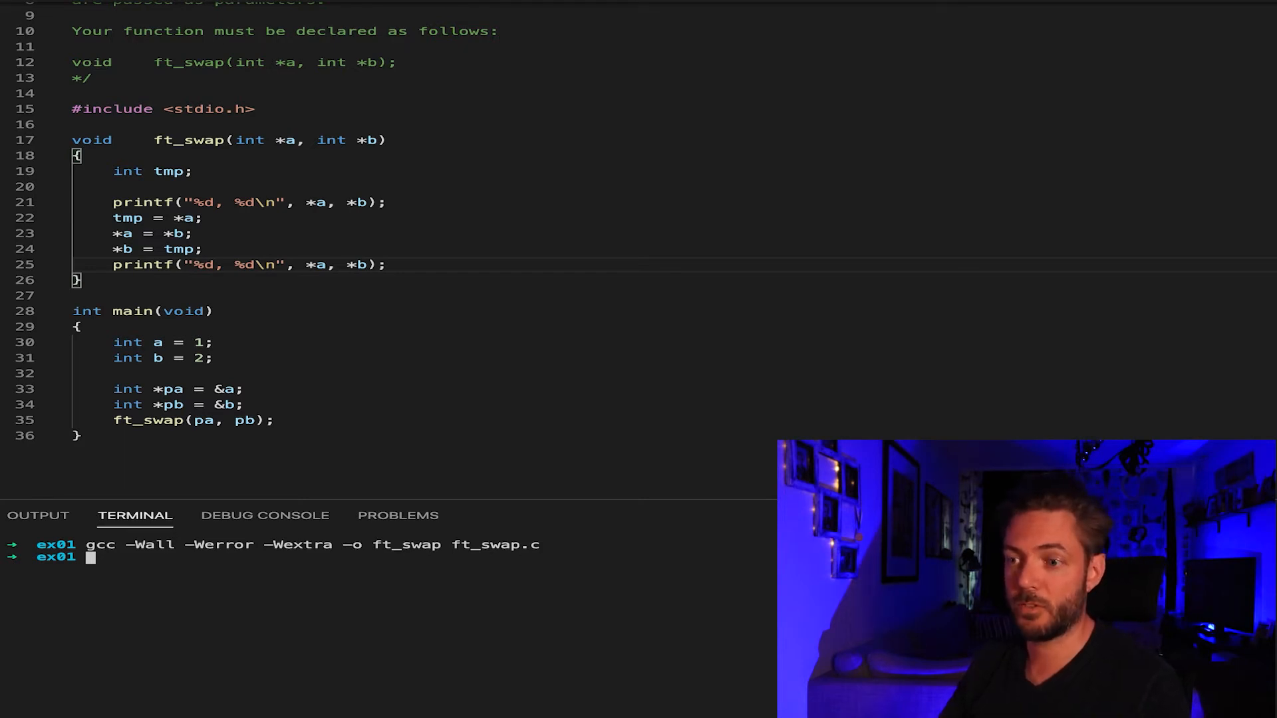
pyautogui.write('./ft_swap')
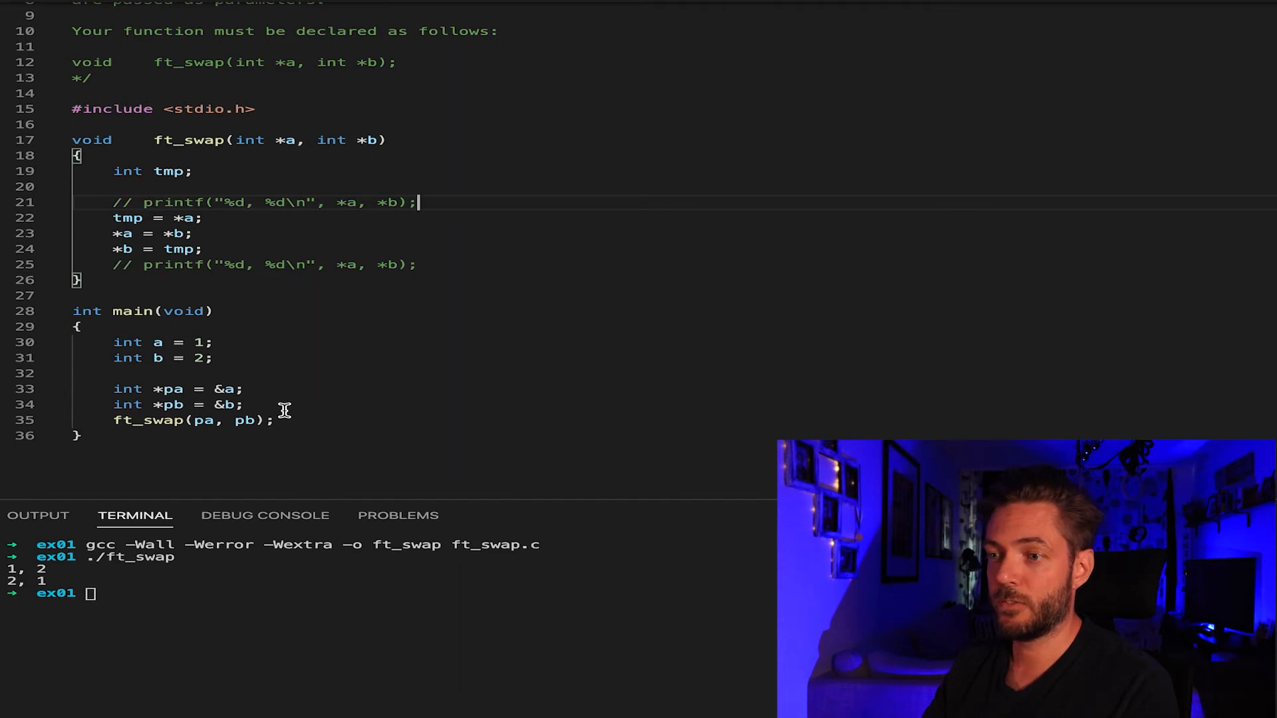
pyautogui.press('Enter')
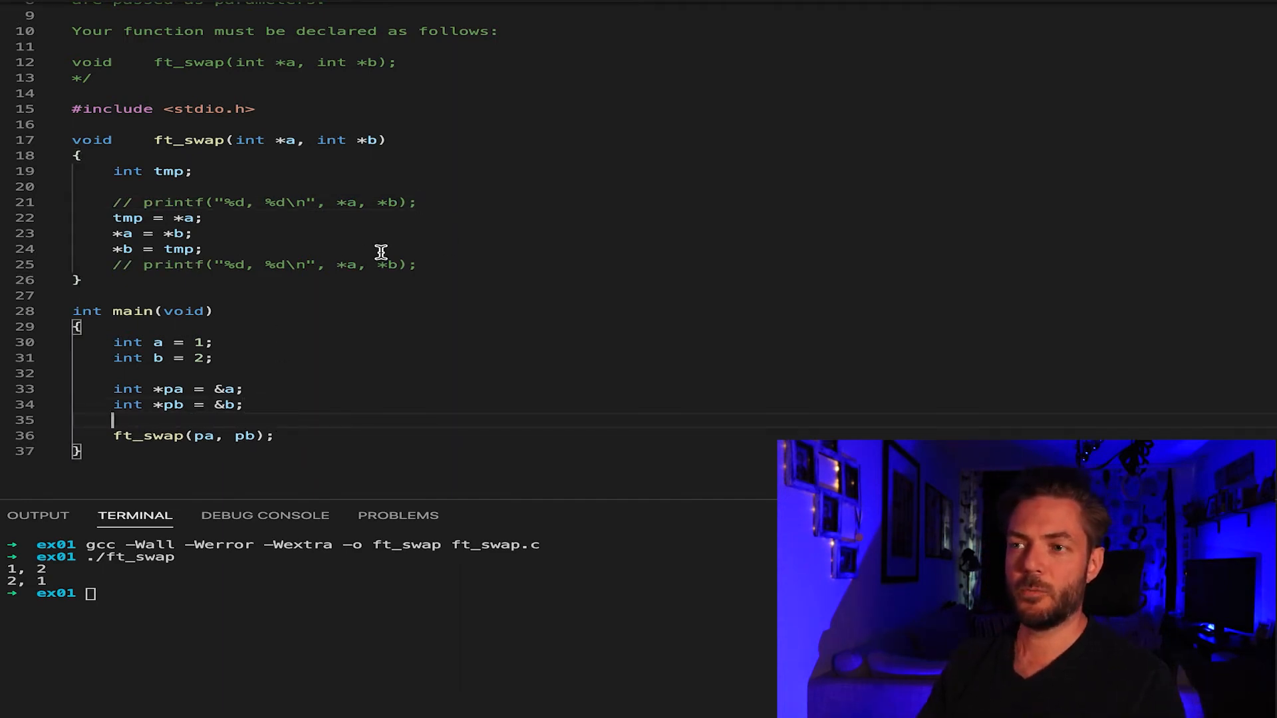
pyautogui.moveTo(213, 201)
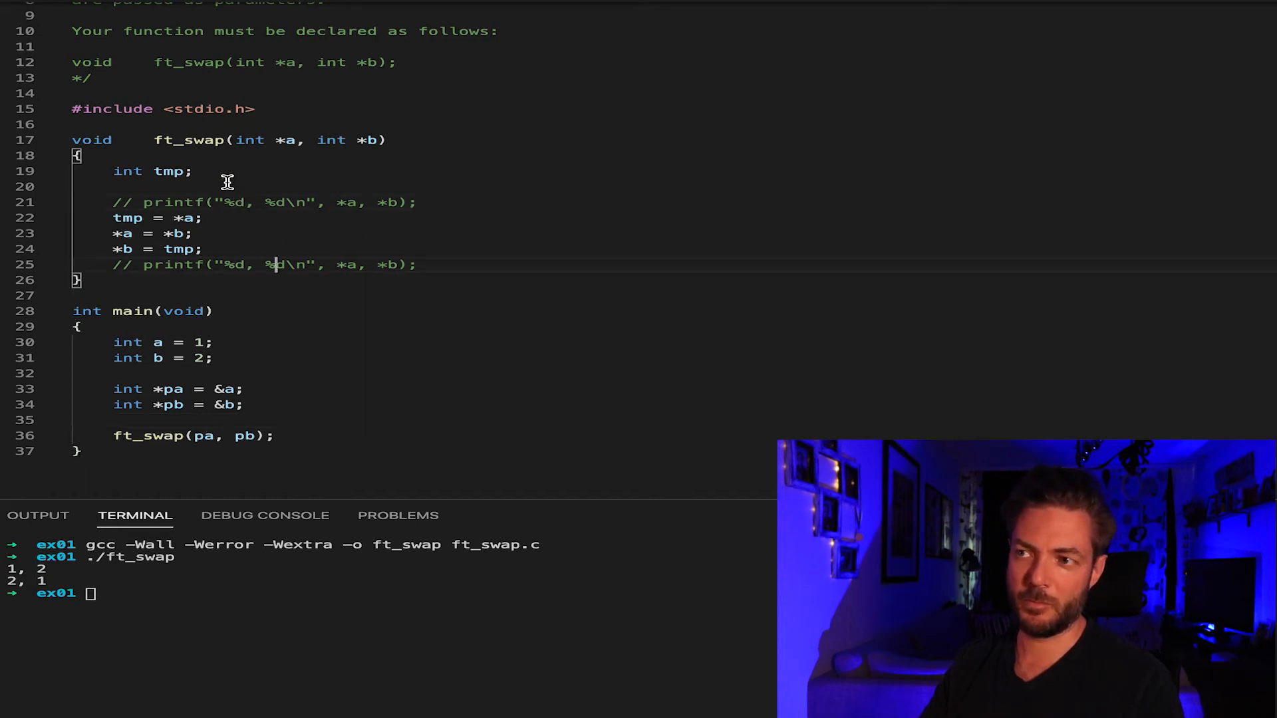
pyautogui.moveTo(309, 283)
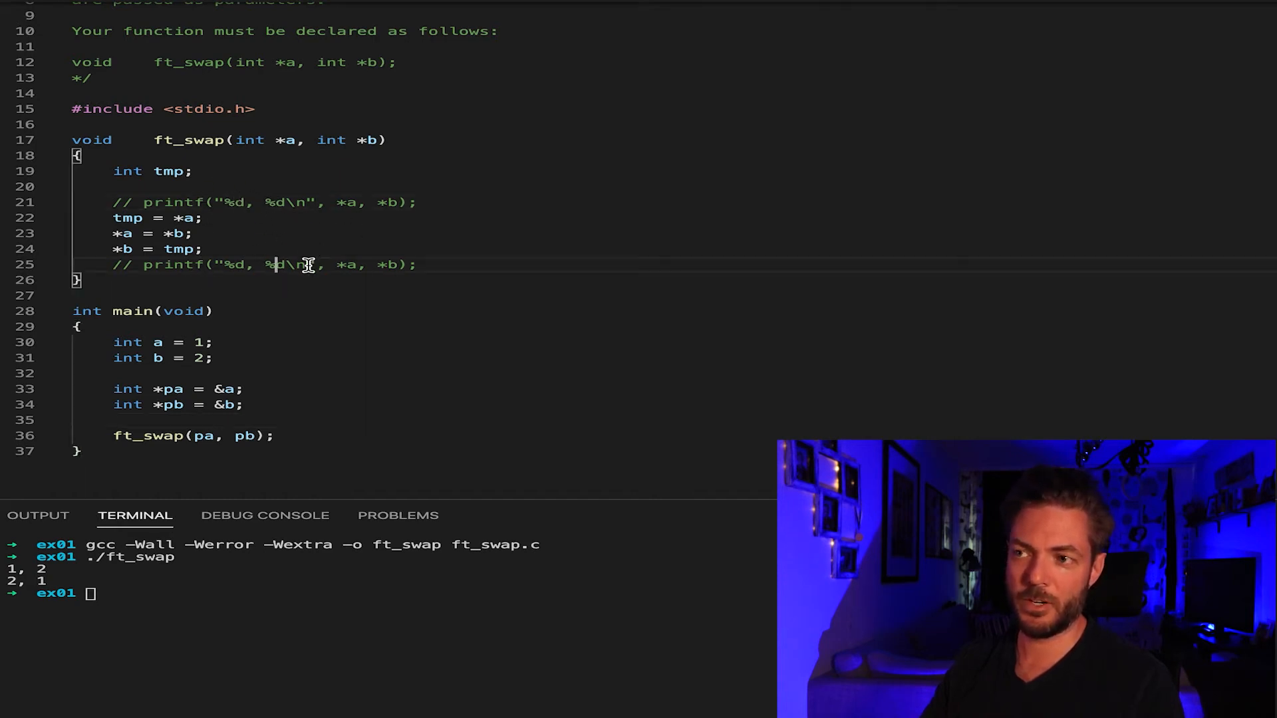
pyautogui.moveTo(279, 248)
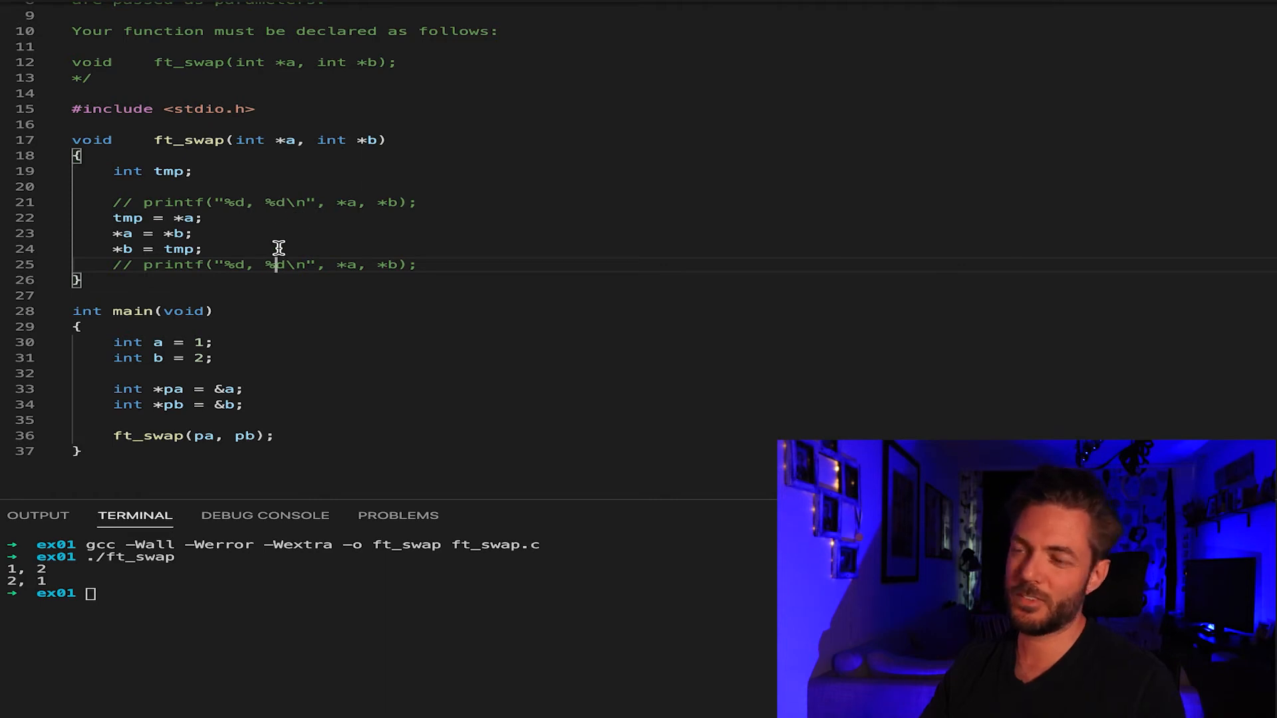
pyautogui.moveTo(272, 384)
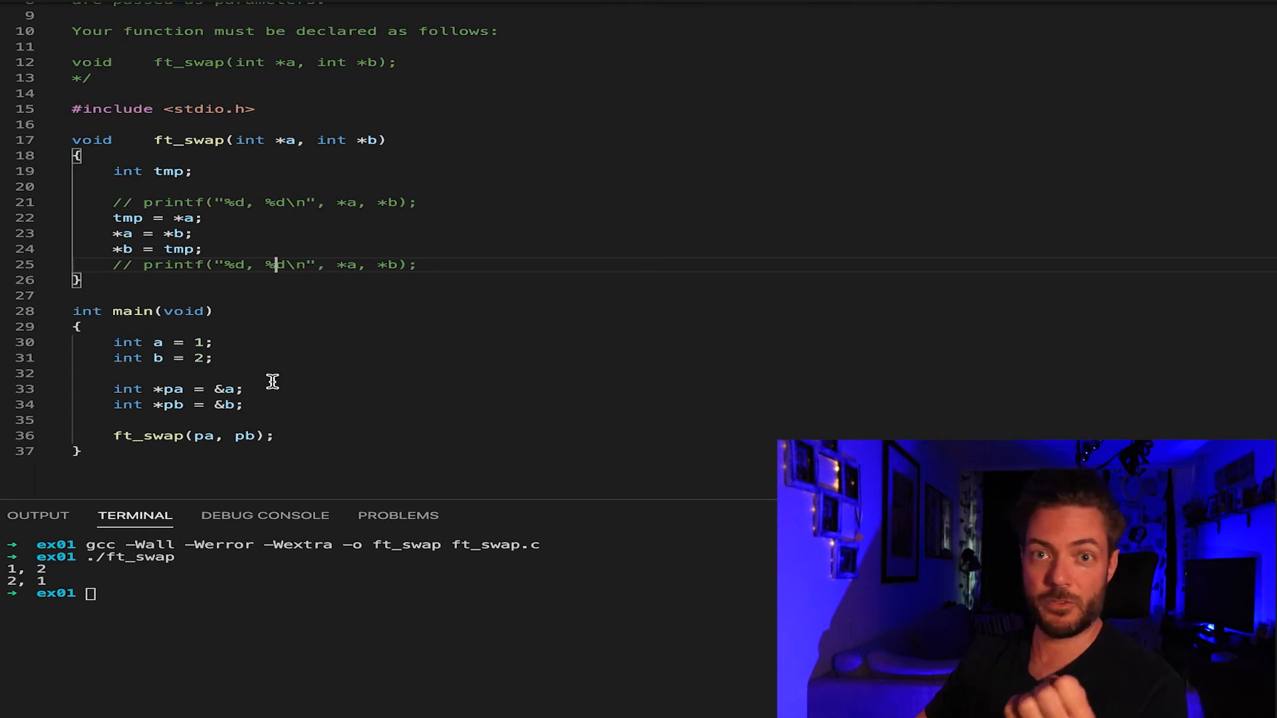
pyautogui.moveTo(327, 391)
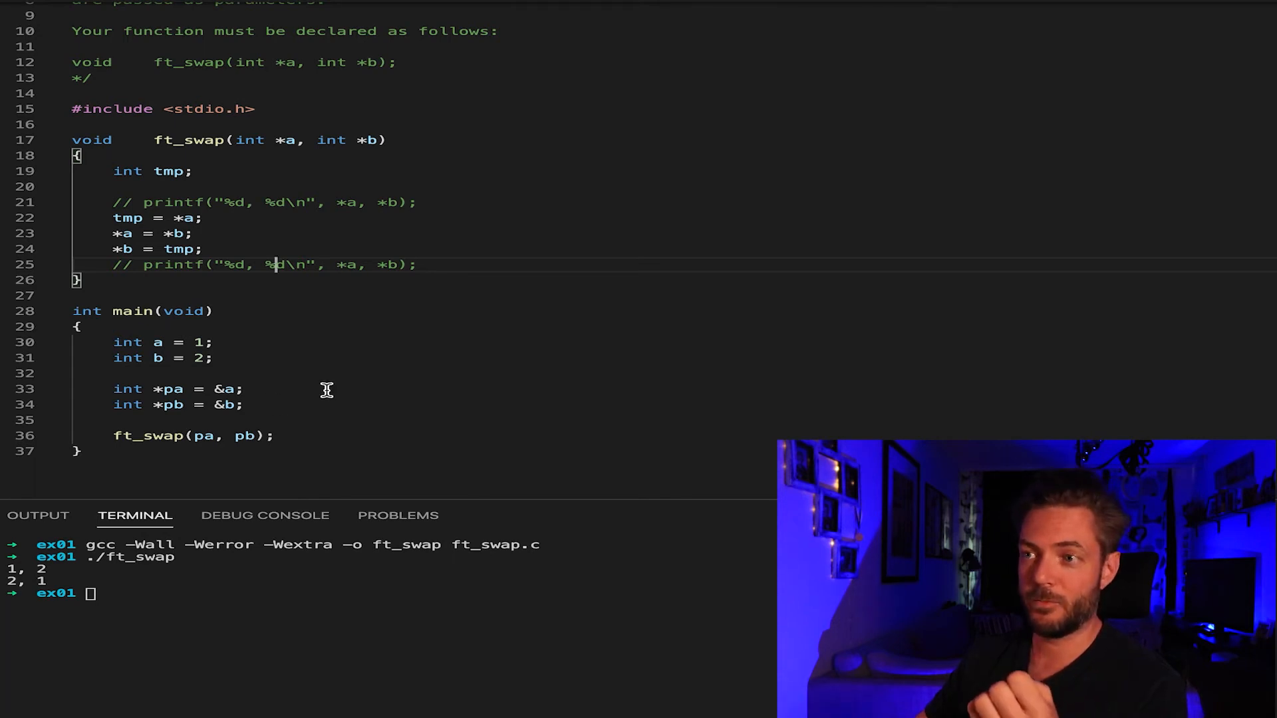
pyautogui.moveTo(273, 258)
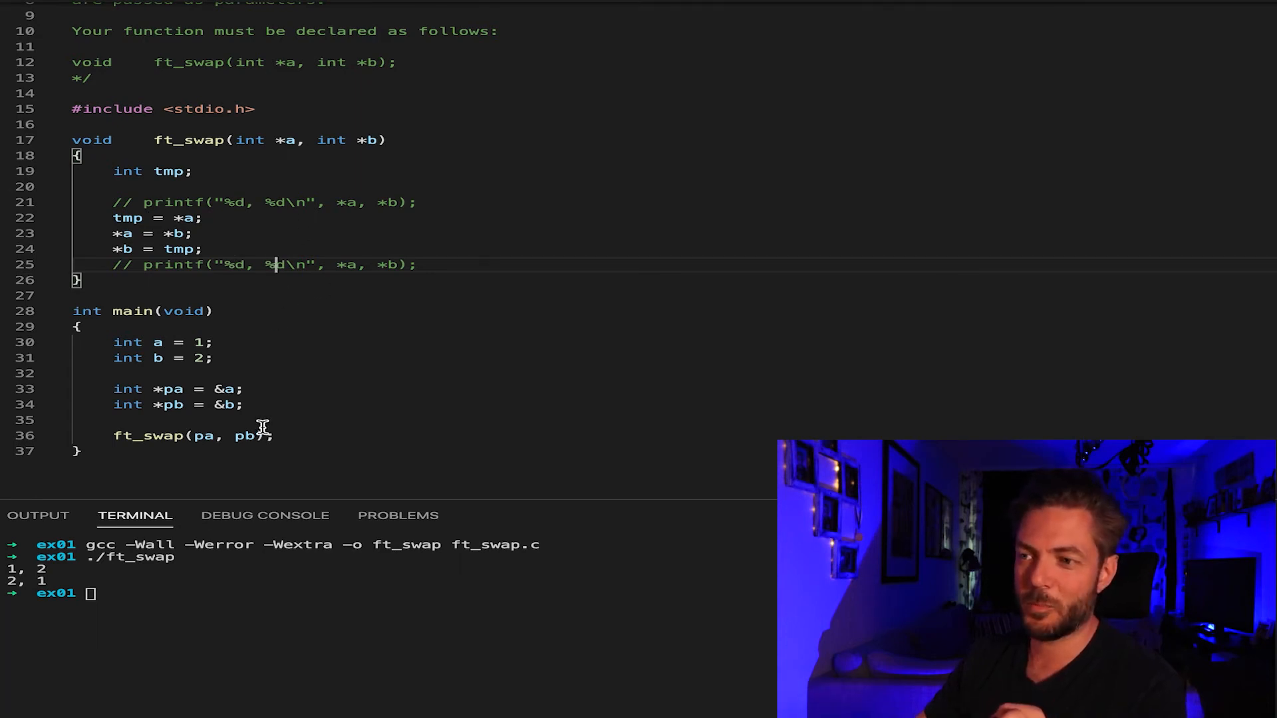
# - Add printf("%d, %d\n", a, b); before and after ft_swap(pa, pb) in main, ending with return(0)
pyautogui.write('printf("%d, %d')
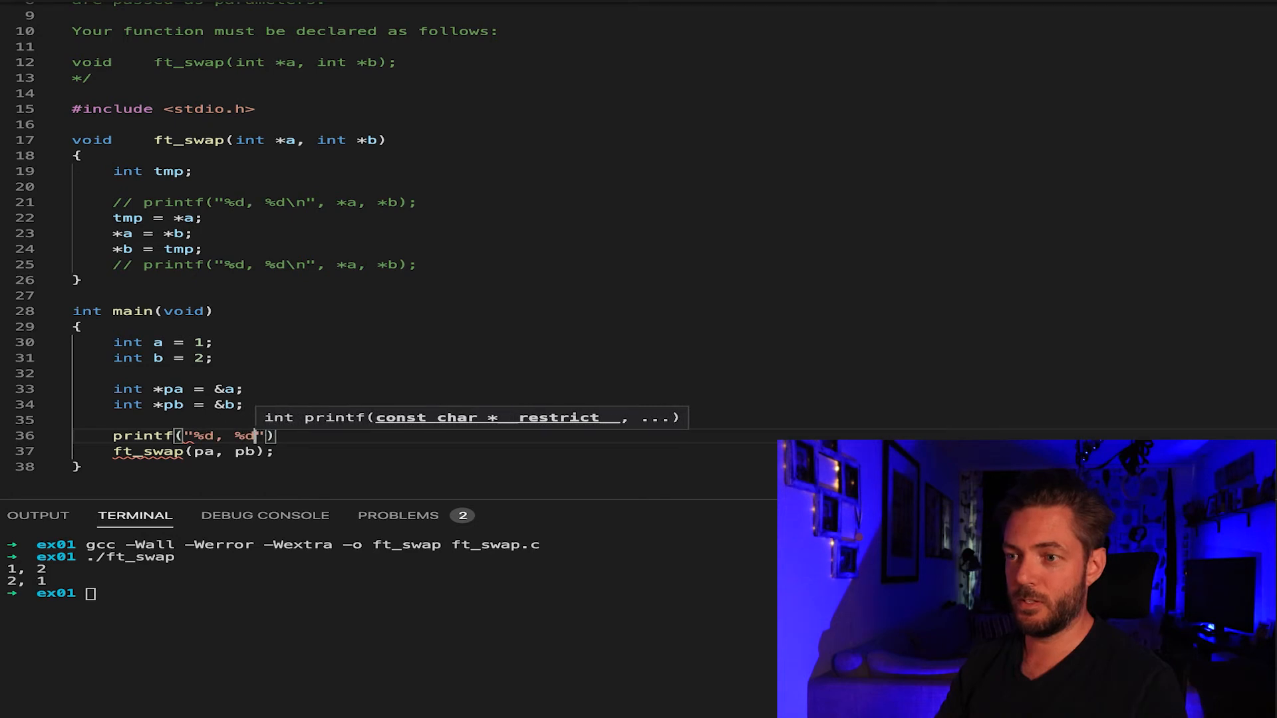
pyautogui.write('\\n",')
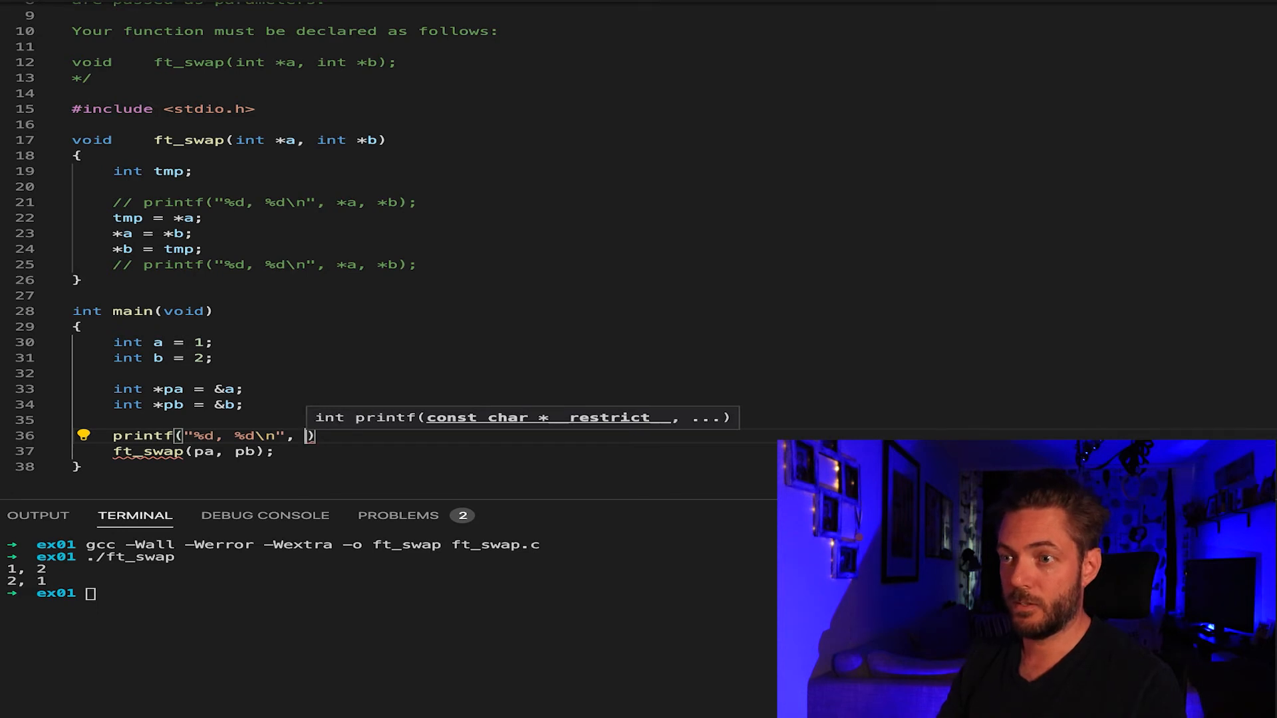
pyautogui.write('a, b')
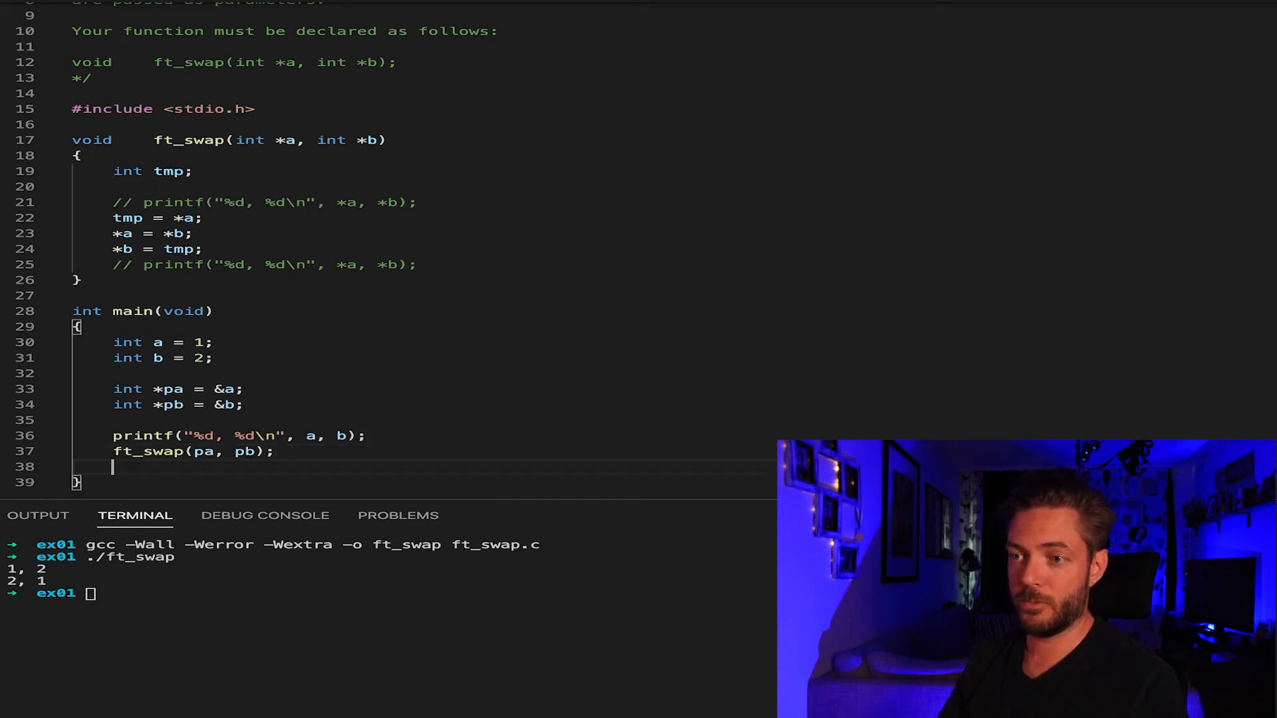
pyautogui.write('printf("%d, %d\\n", a, b);')
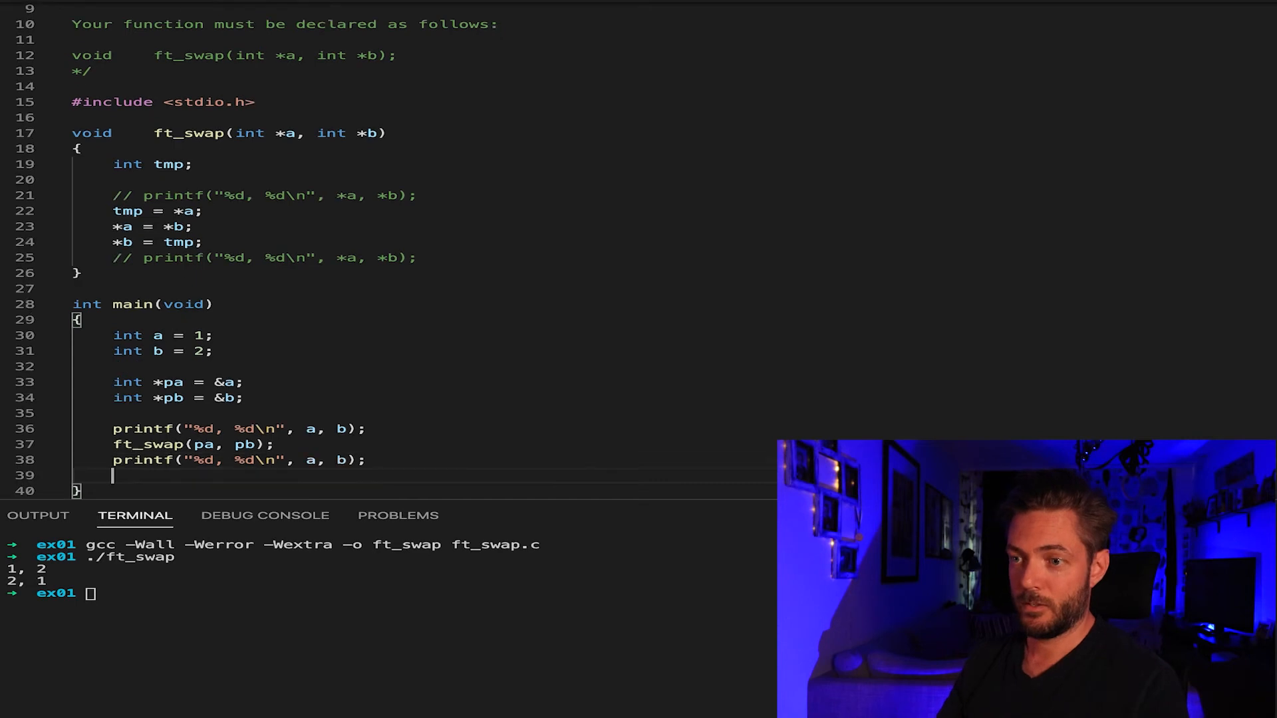
pyautogui.write('return(0);')
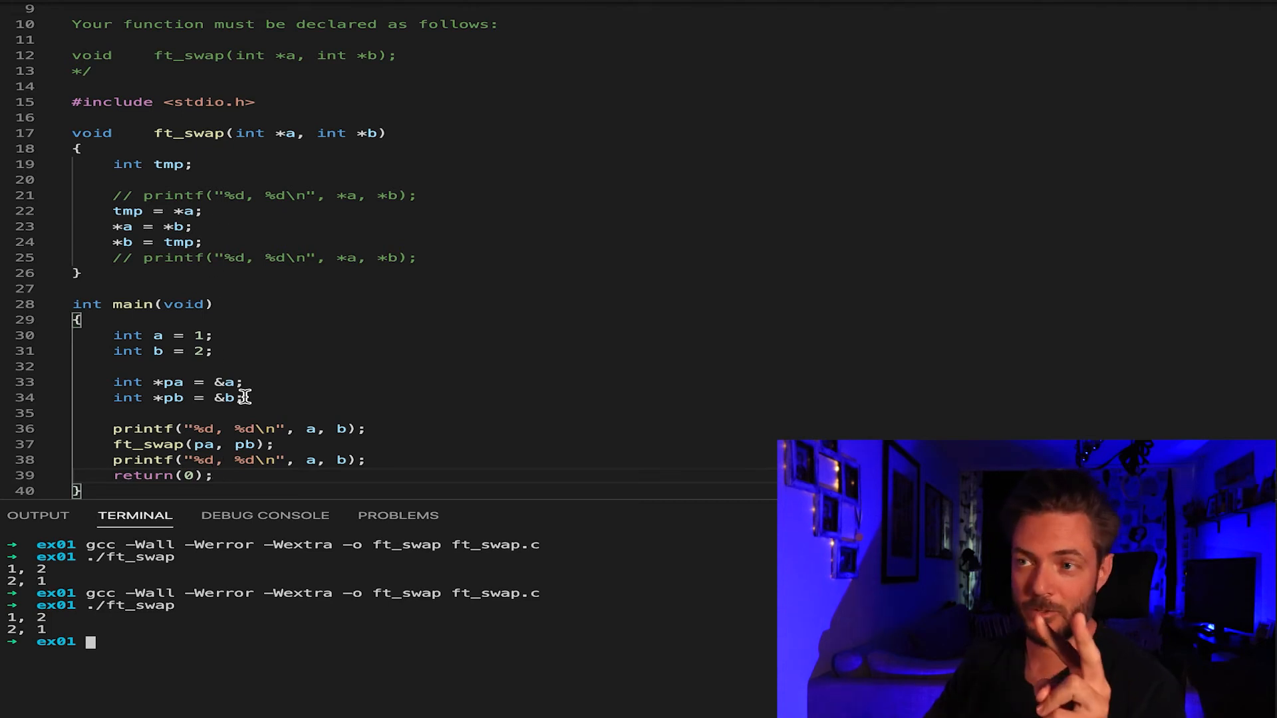
pyautogui.click(207, 210)
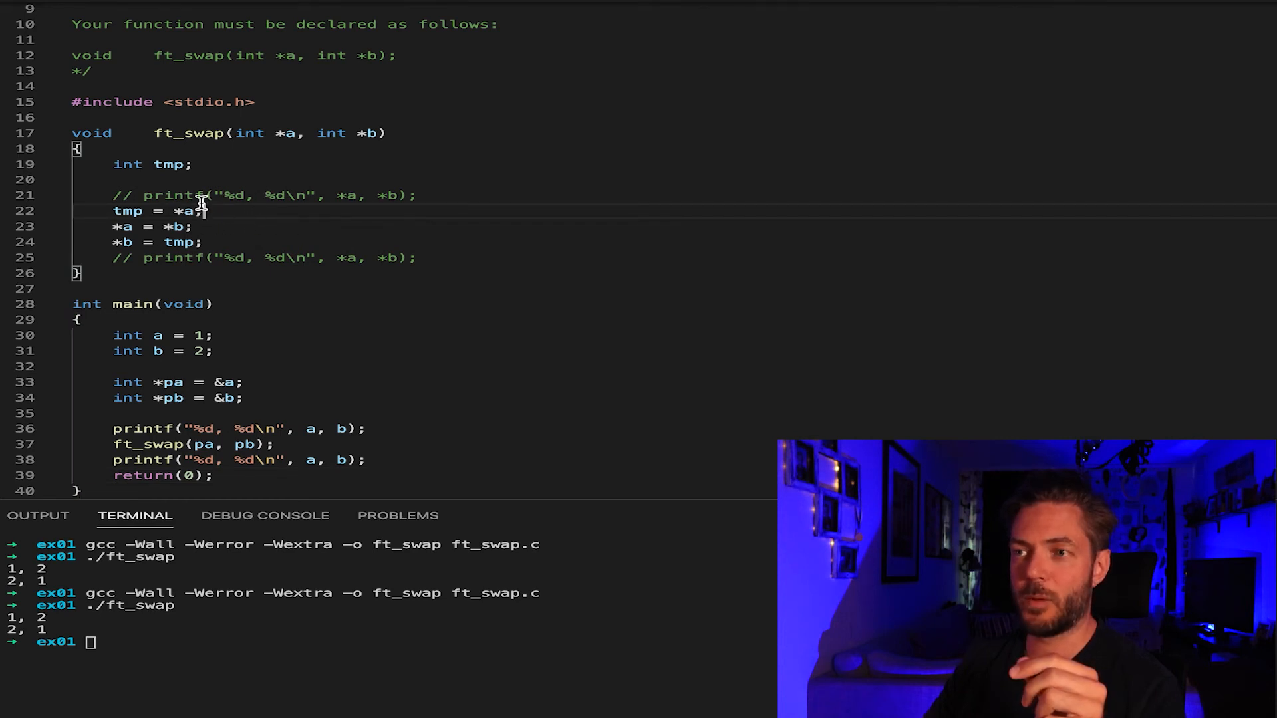
pyautogui.moveTo(446, 195)
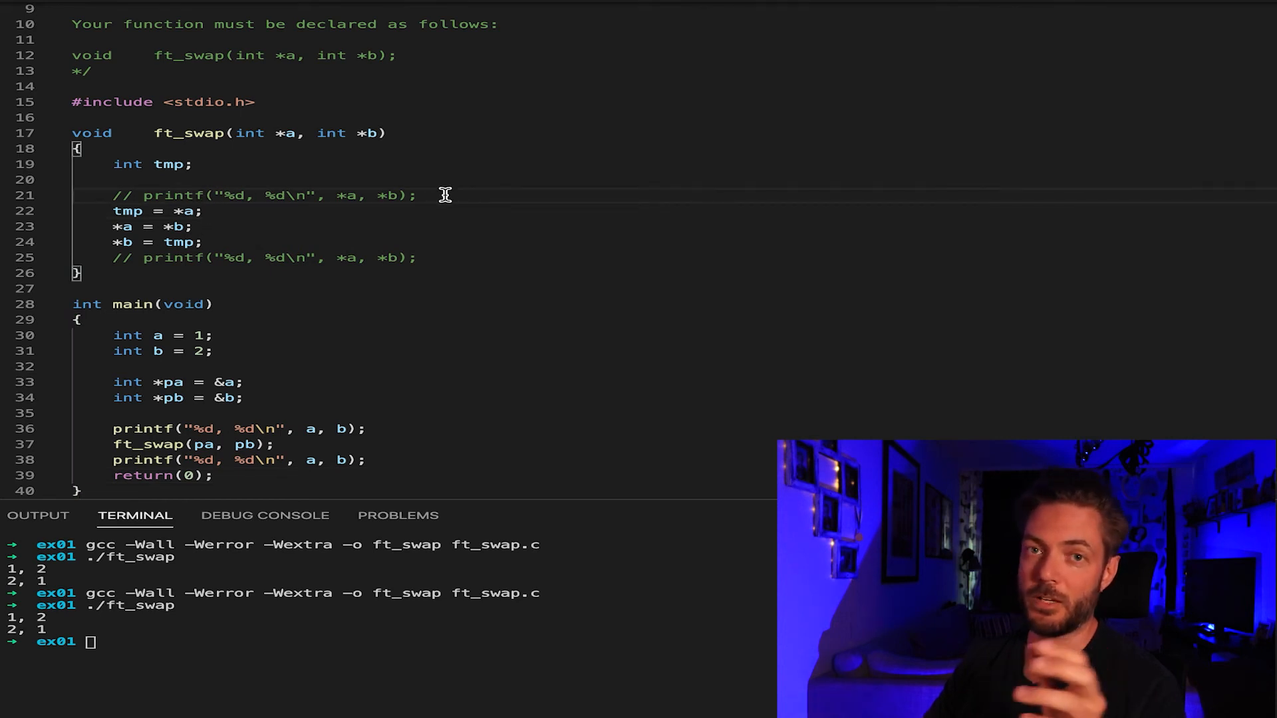
pyautogui.moveTo(306, 205)
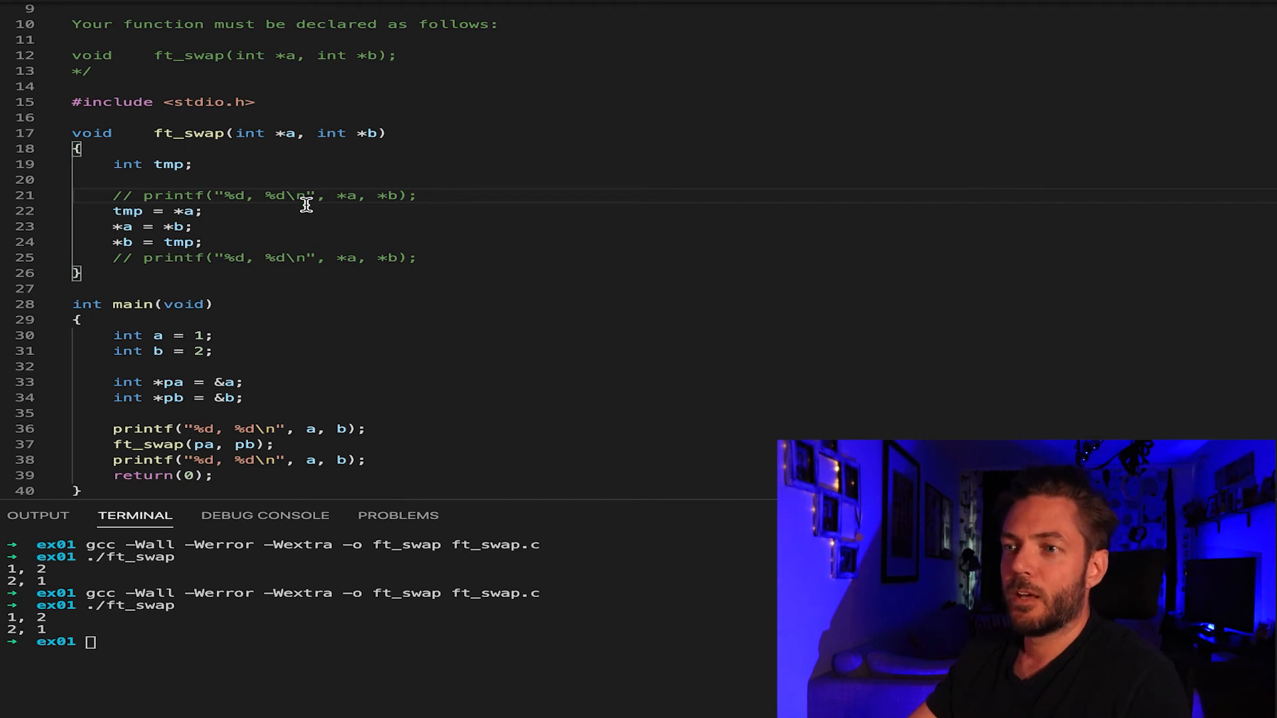
pyautogui.moveTo(149, 426)
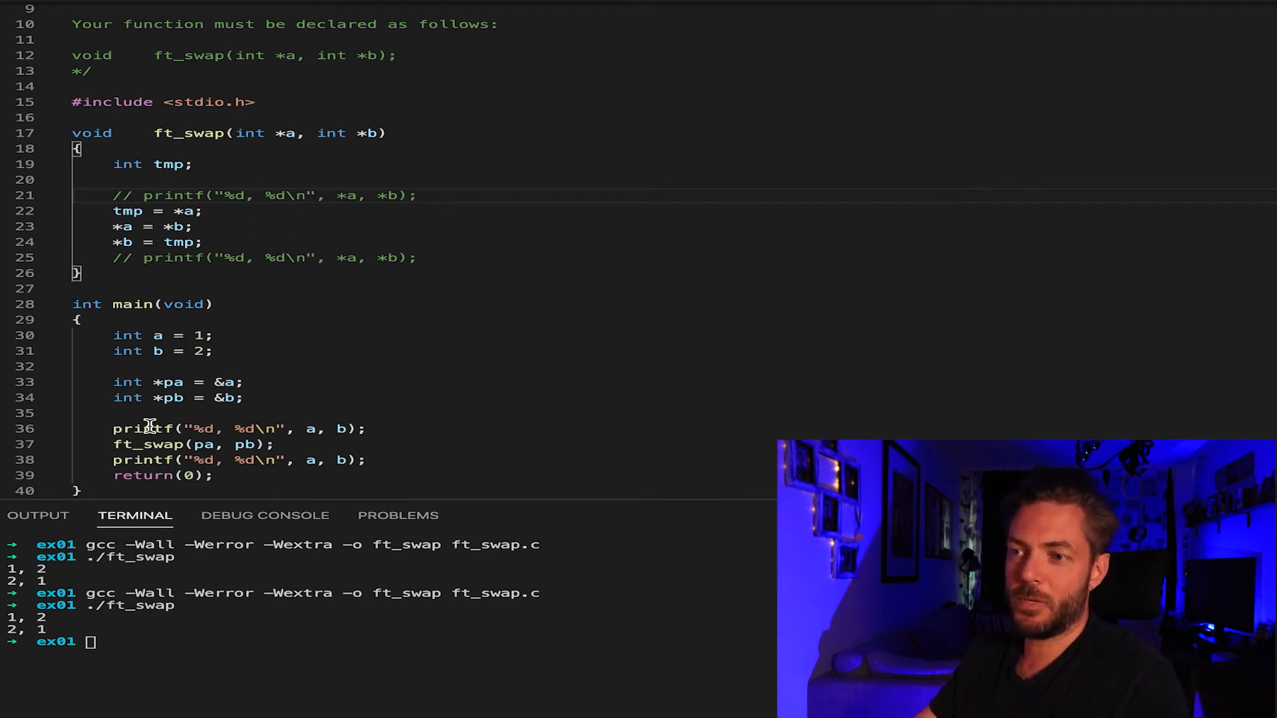
pyautogui.moveTo(229, 213)
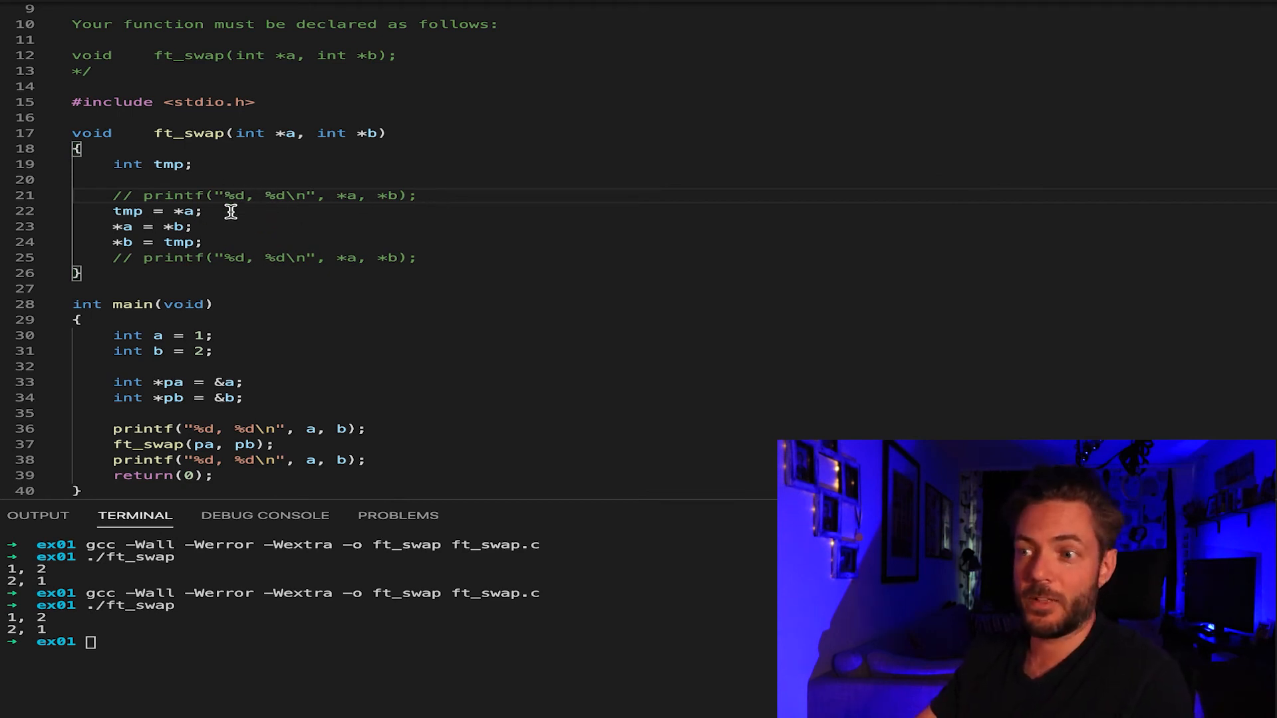
pyautogui.moveTo(289, 428)
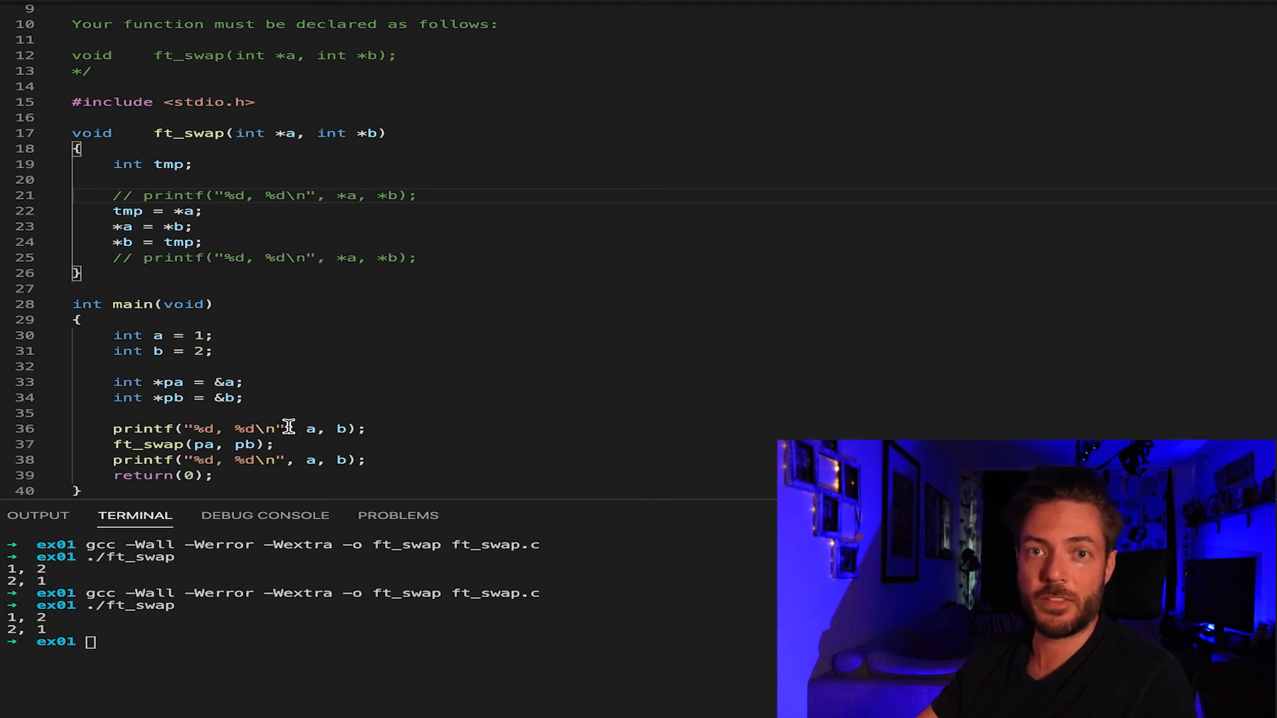
pyautogui.moveTo(276, 213)
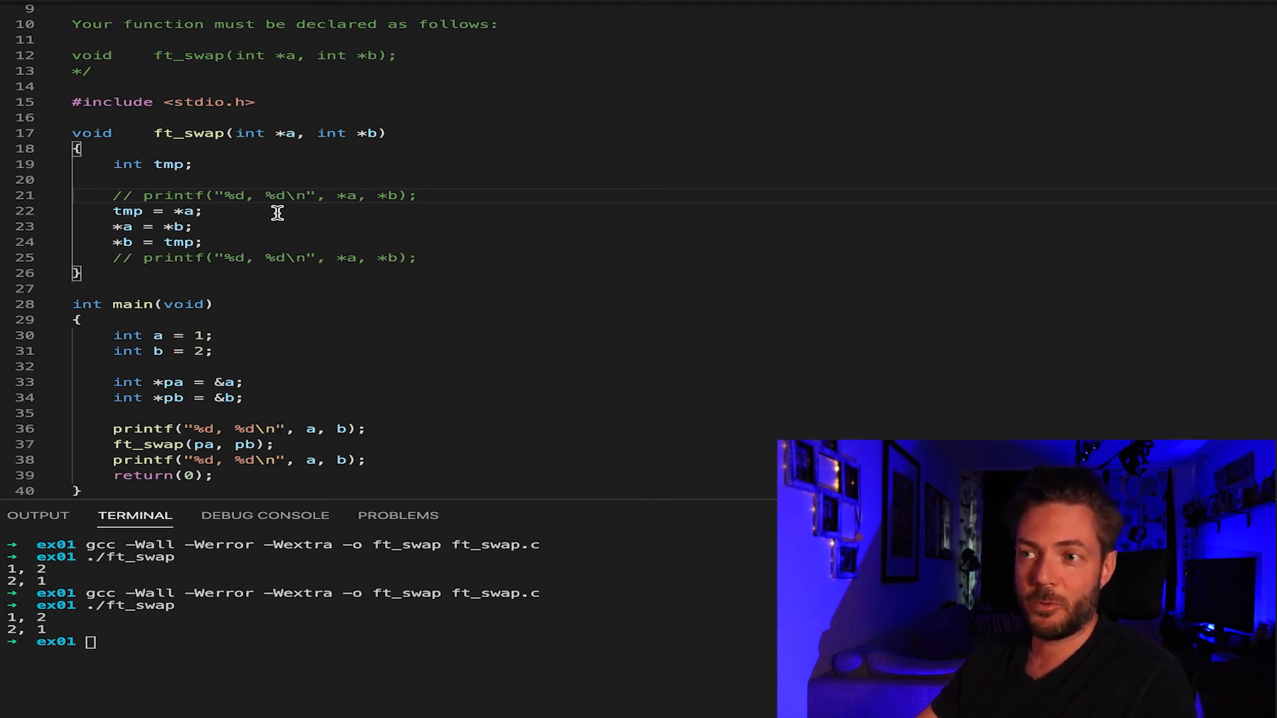
pyautogui.click(258, 195)
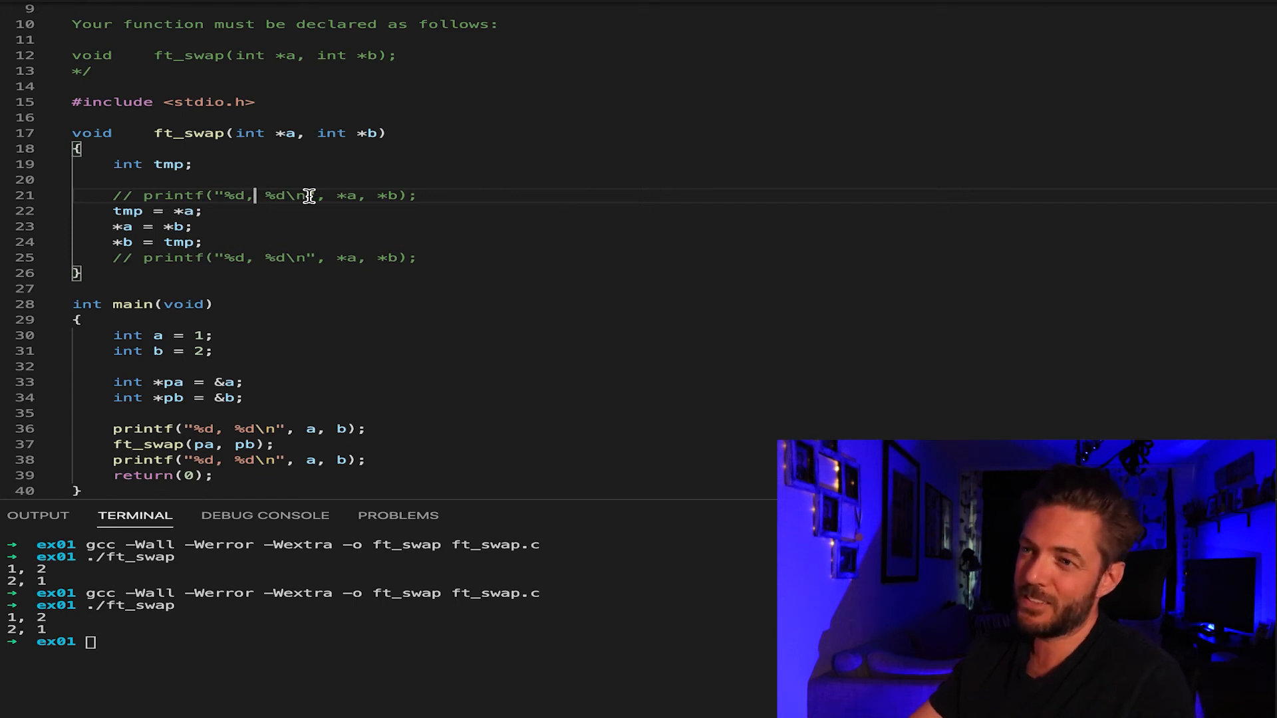
pyautogui.moveTo(310, 313)
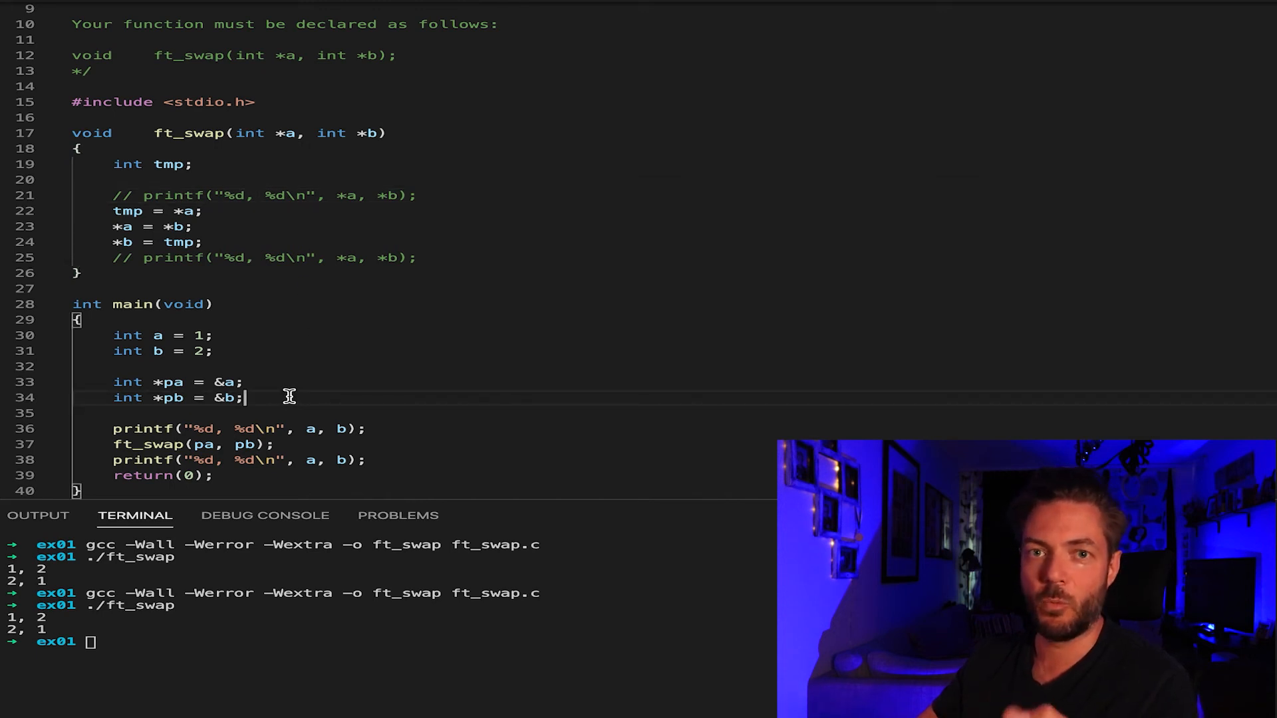
pyautogui.moveTo(270, 234)
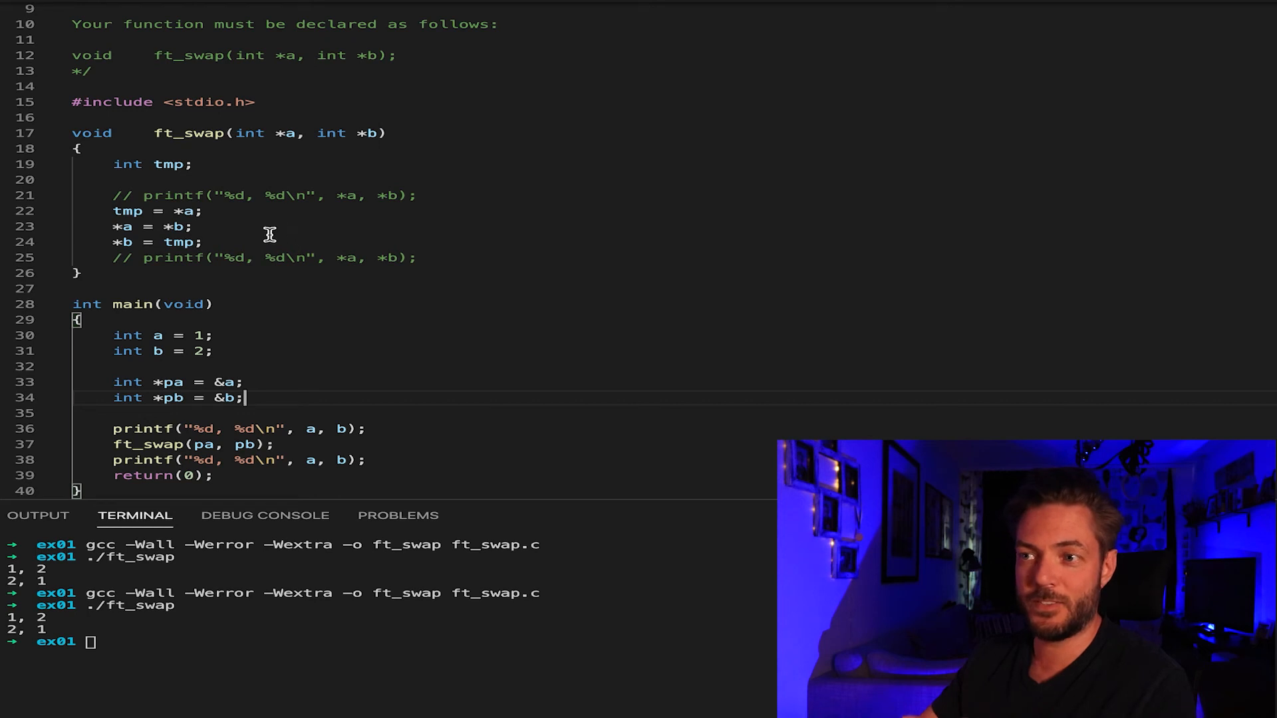
pyautogui.moveTo(276, 429)
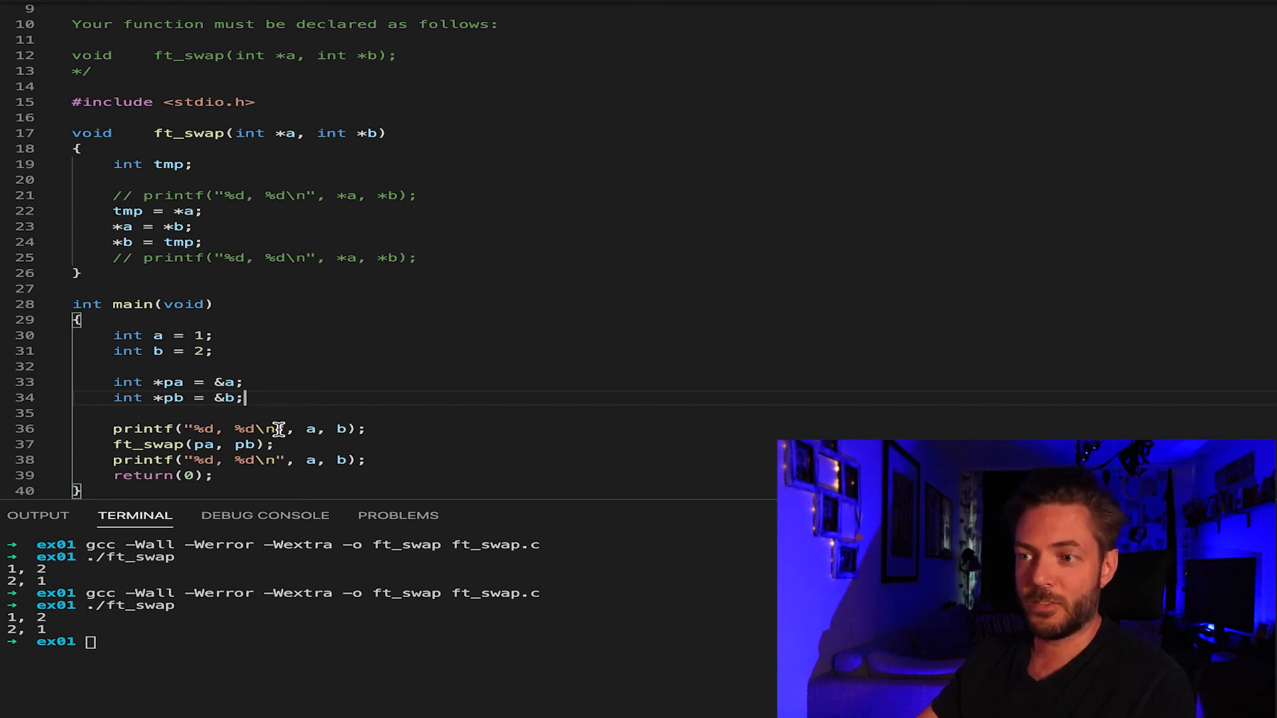
pyautogui.moveTo(113, 429); pyautogui.dragTo(113, 460)
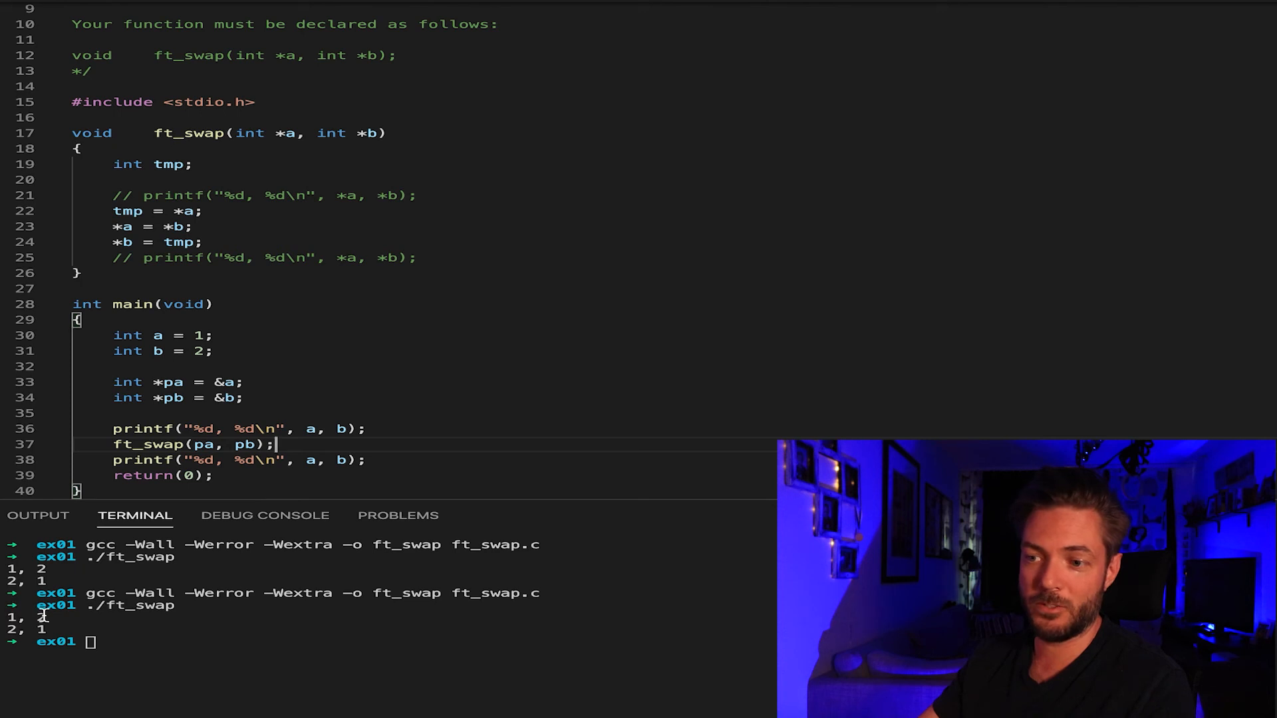
pyautogui.moveTo(301, 461)
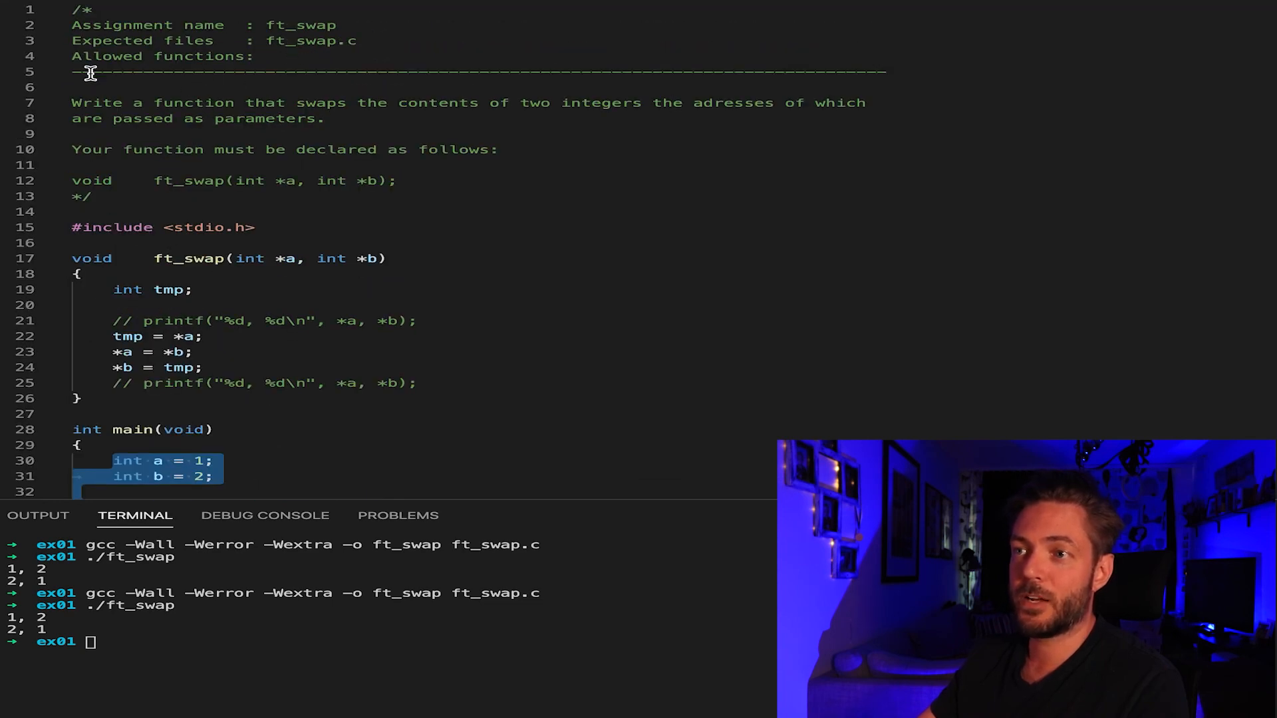
pyautogui.moveTo(369, 180)
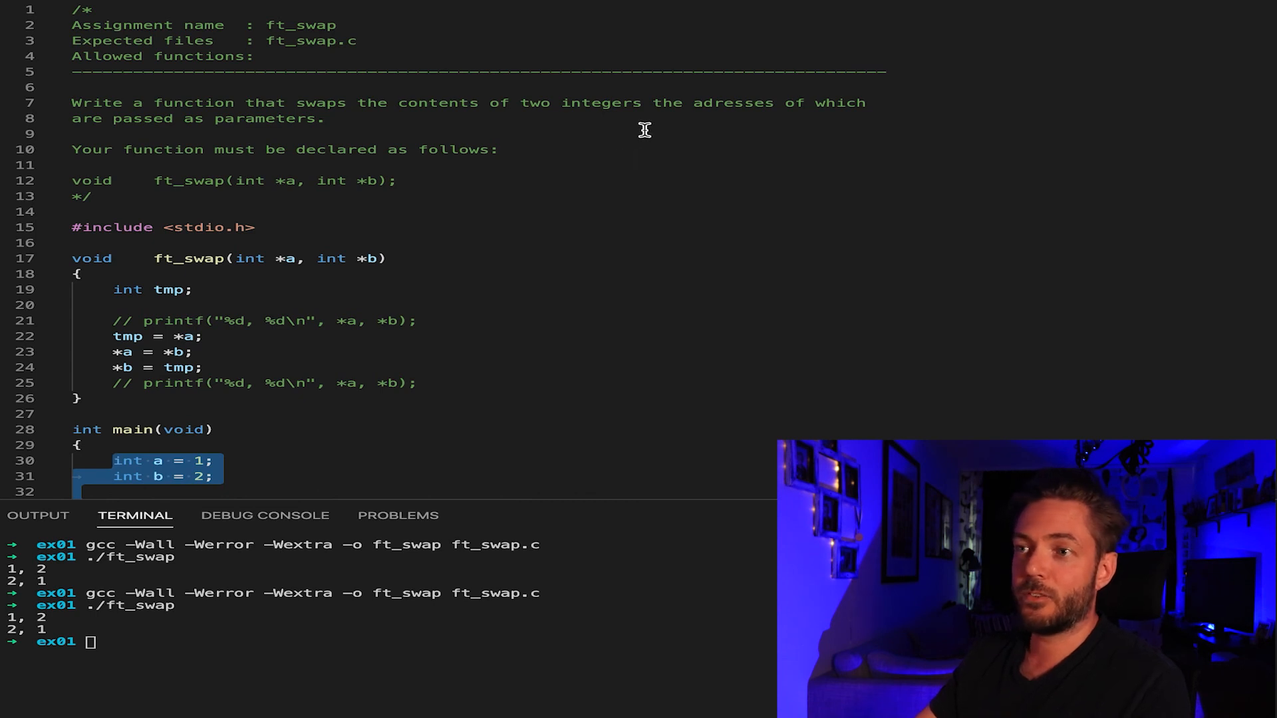
pyautogui.moveTo(365, 258)
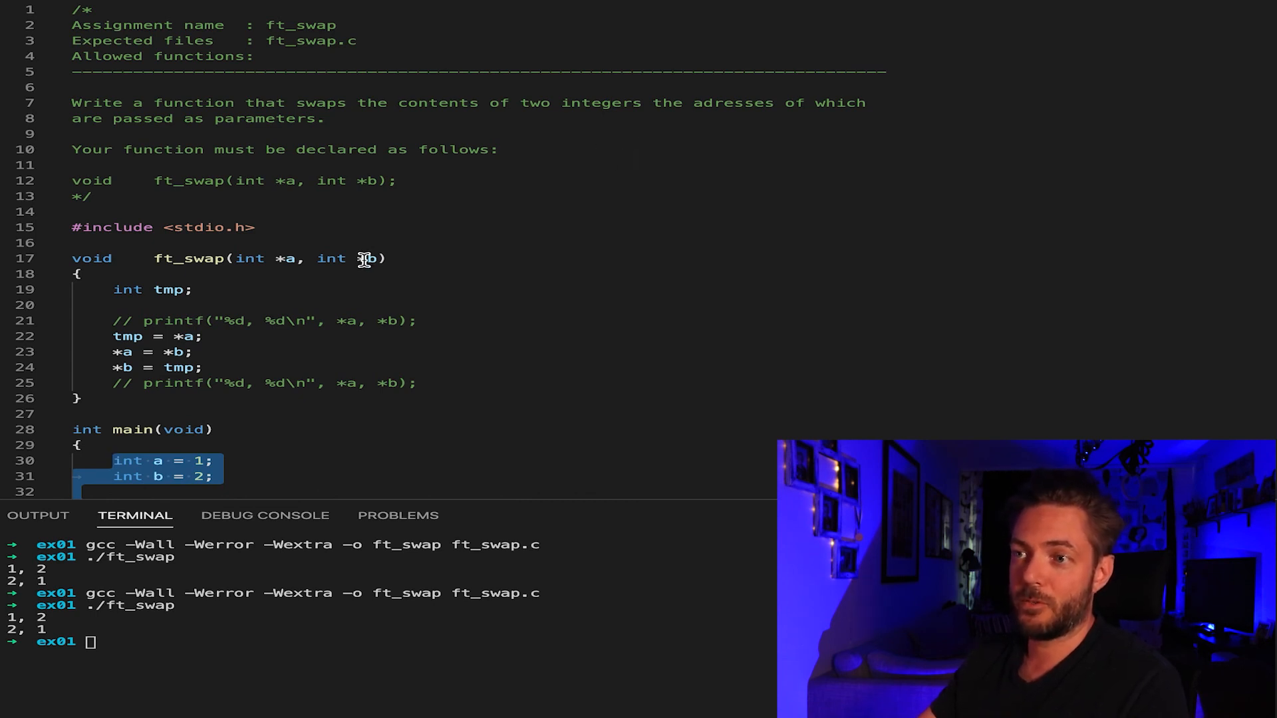
pyautogui.moveTo(256, 249)
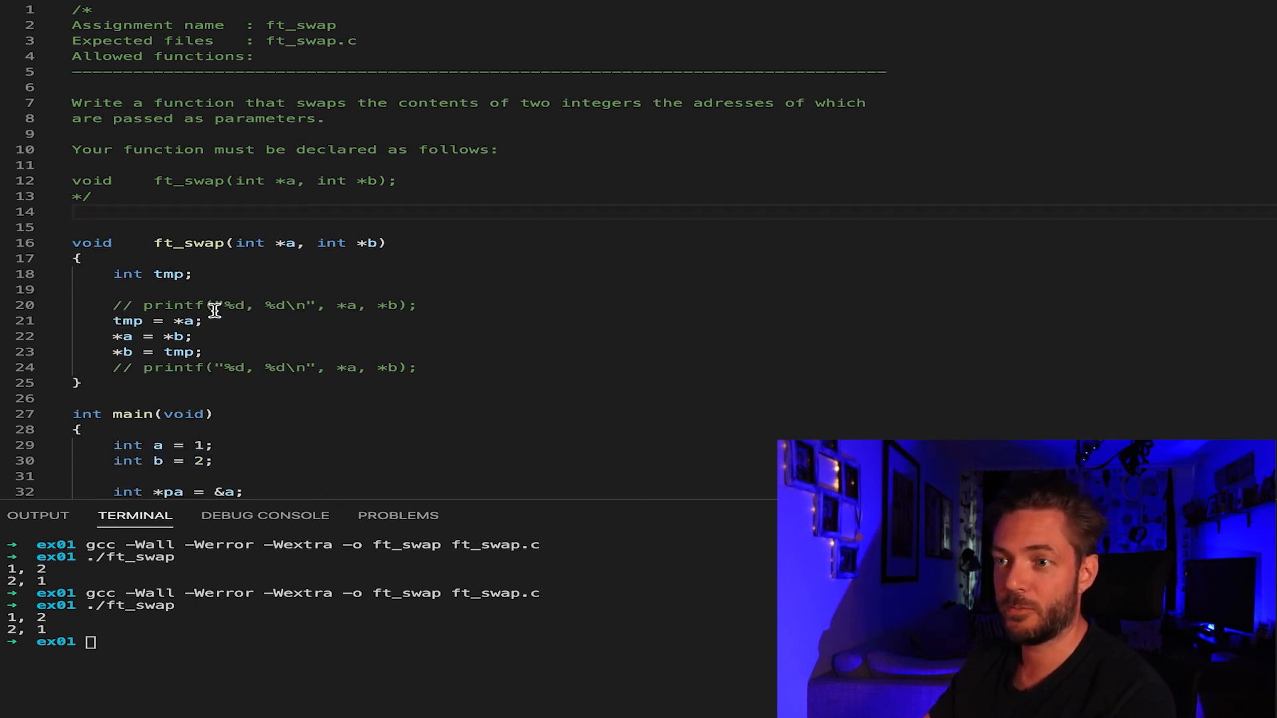
# - Select the first commented-out printf debug line for removal
pyautogui.moveTo(73, 289); pyautogui.dragTo(418, 305)
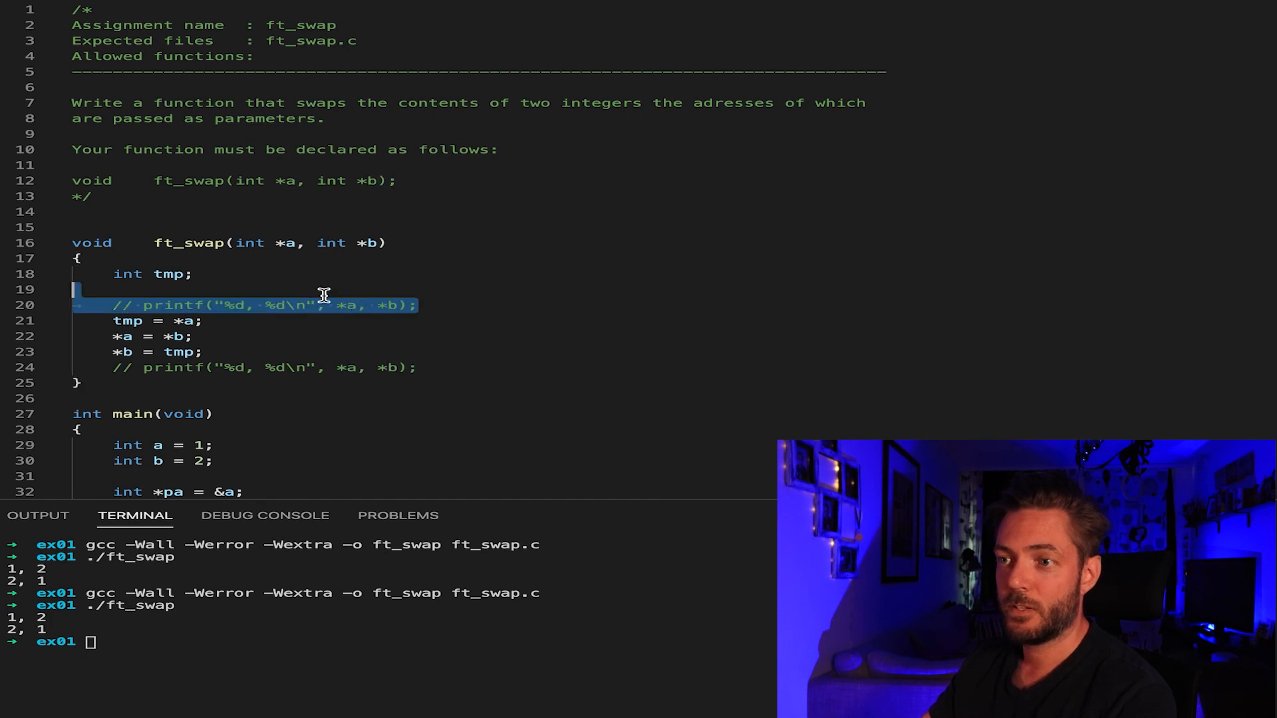